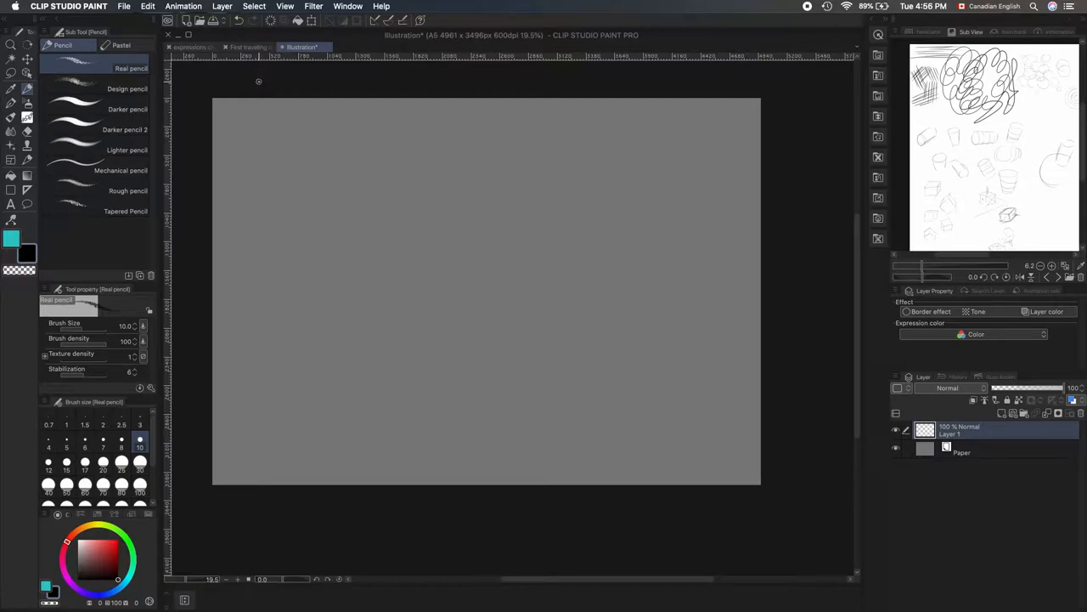
Step: Select the Blend tool and try Running color on fiber, Soothing watercolor and Rough color blend
click(27, 118)
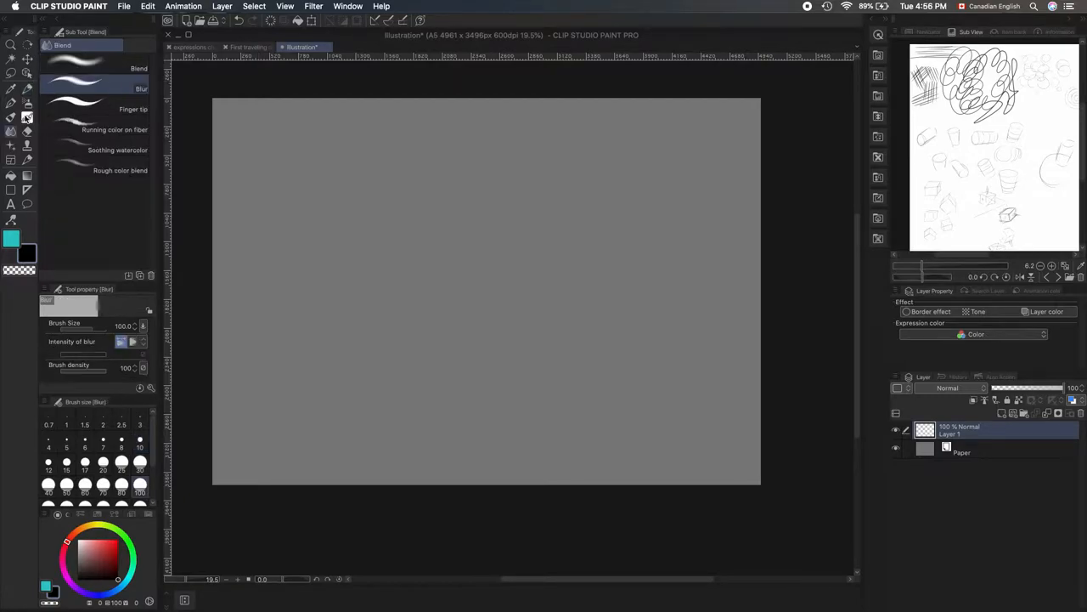
mouse_move(25, 117)
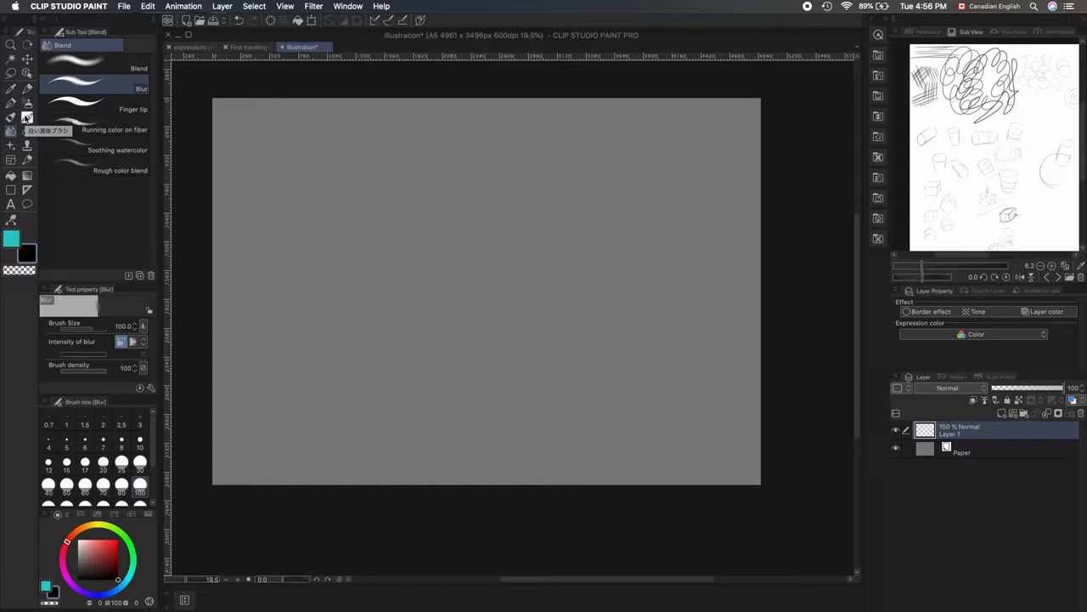
mouse_move(228, 380)
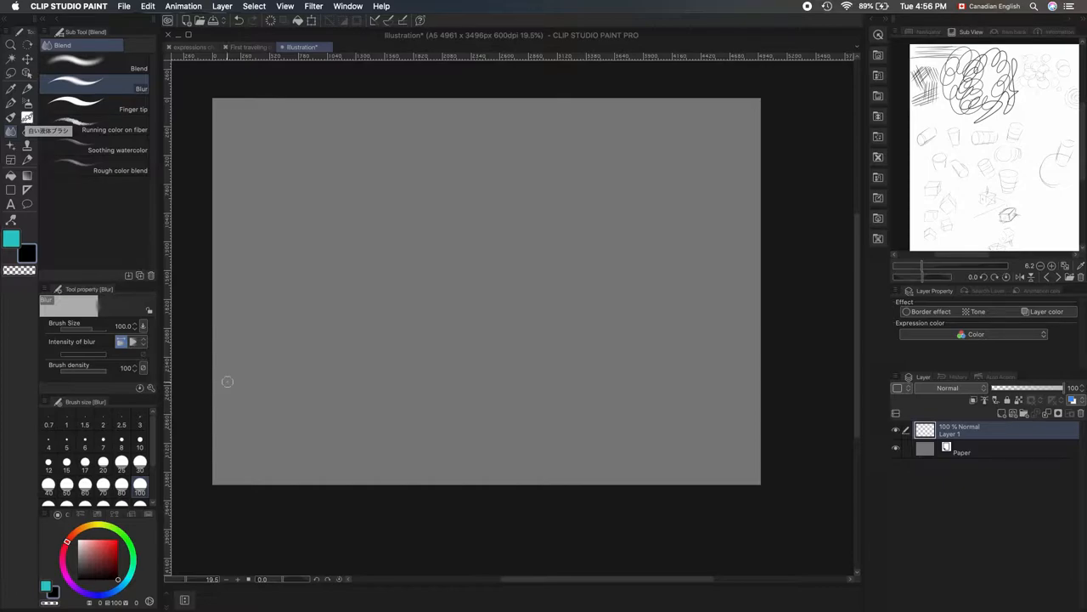
mouse_move(249, 423)
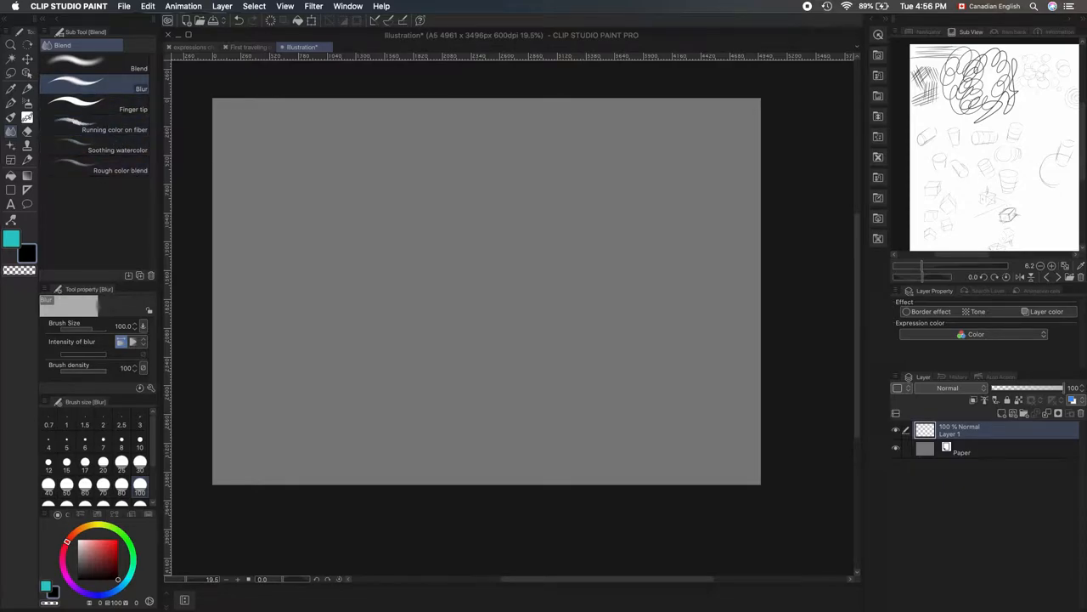
mouse_move(154, 154)
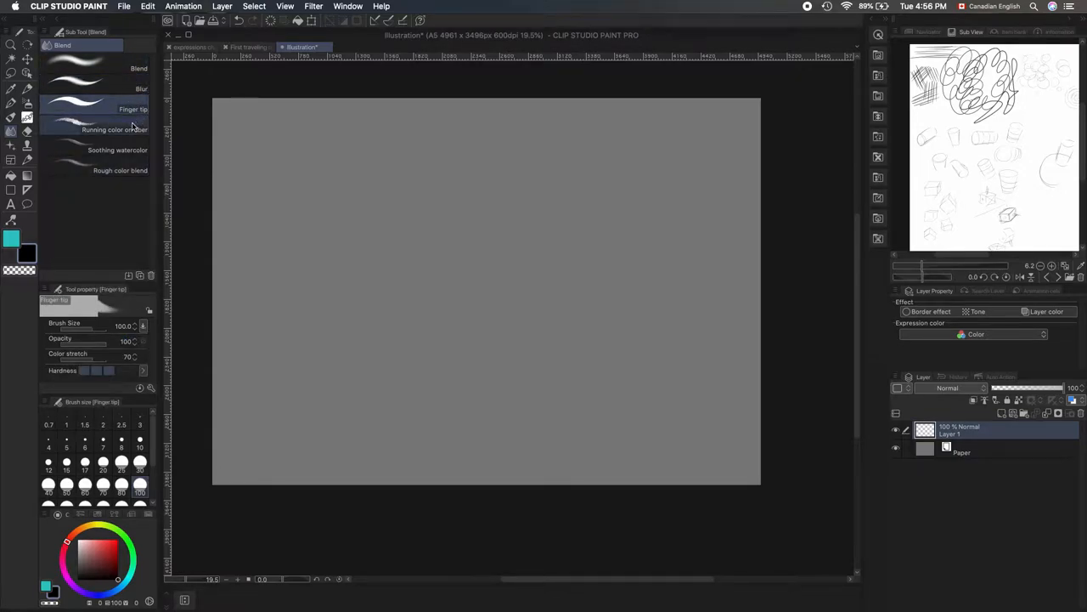
click(114, 129)
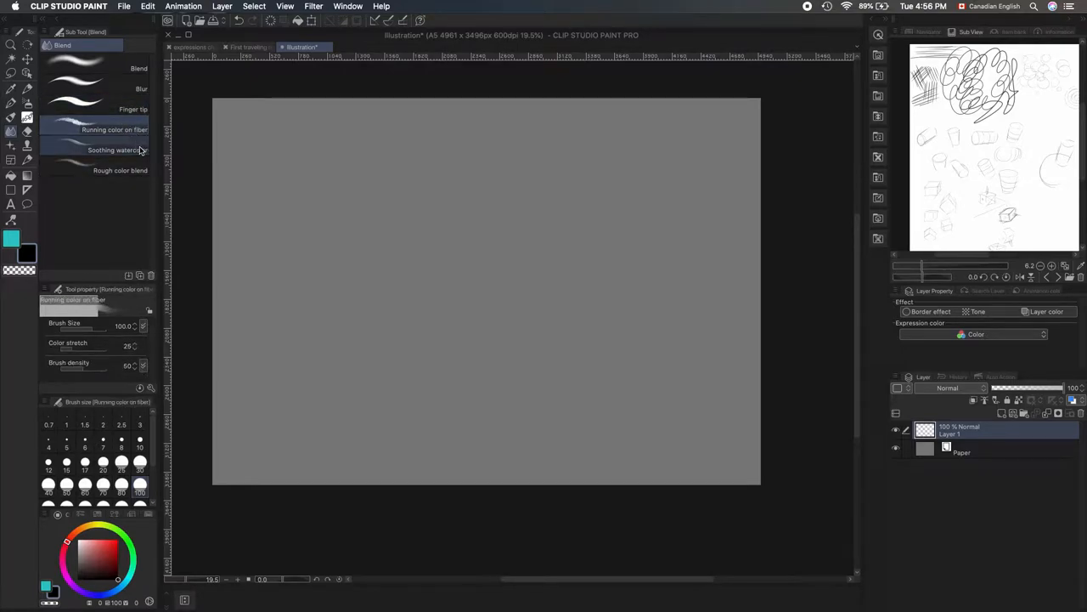
click(118, 150)
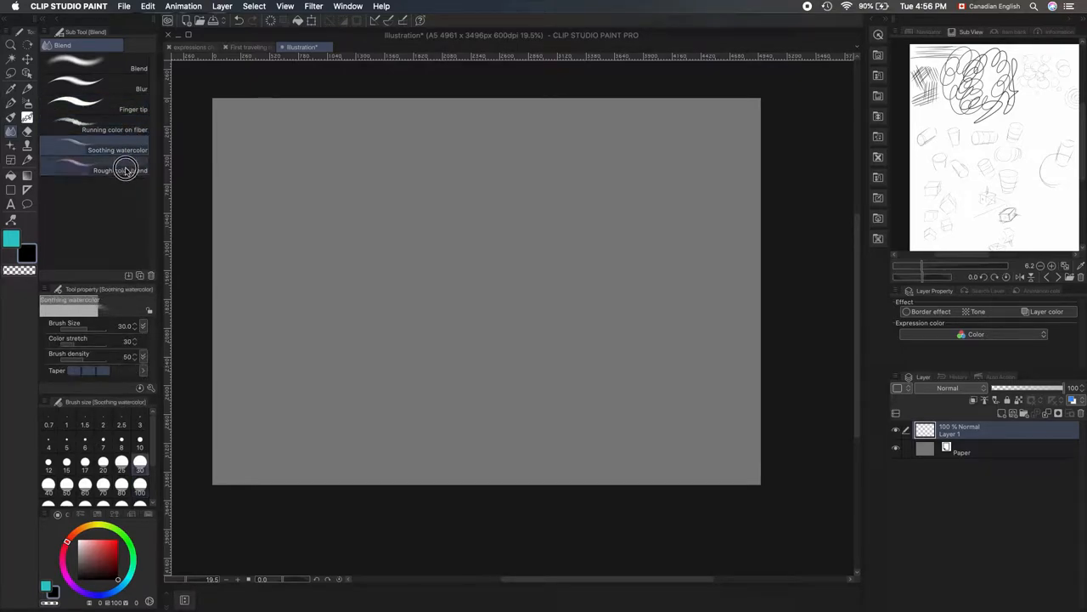
click(103, 170)
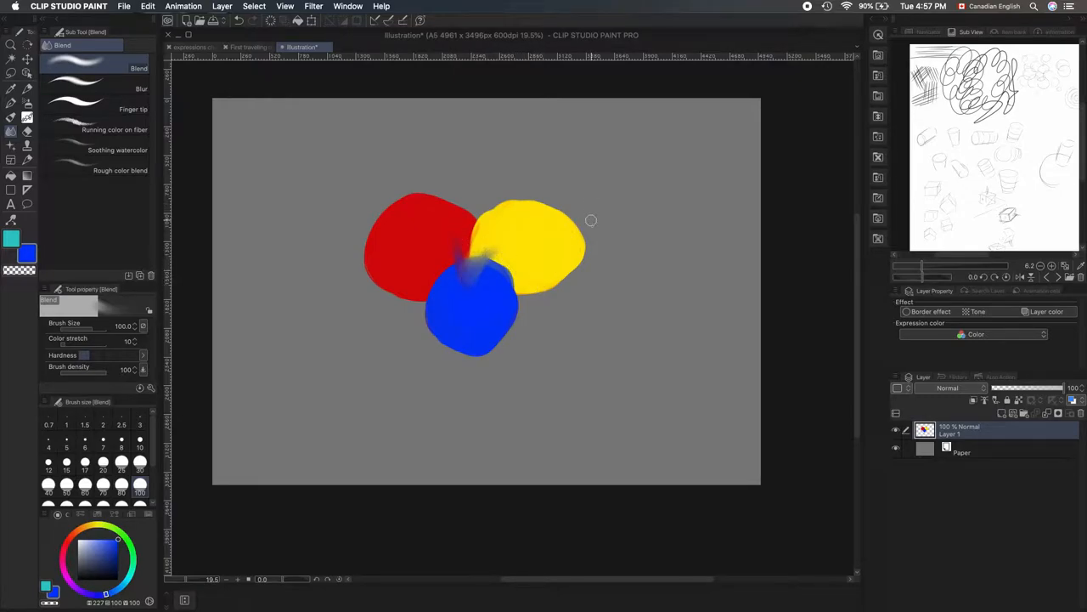
Step: Smear the yellow blob's edge and the red, blue and yellow overlaps where they meet
drag(591, 221, 549, 286)
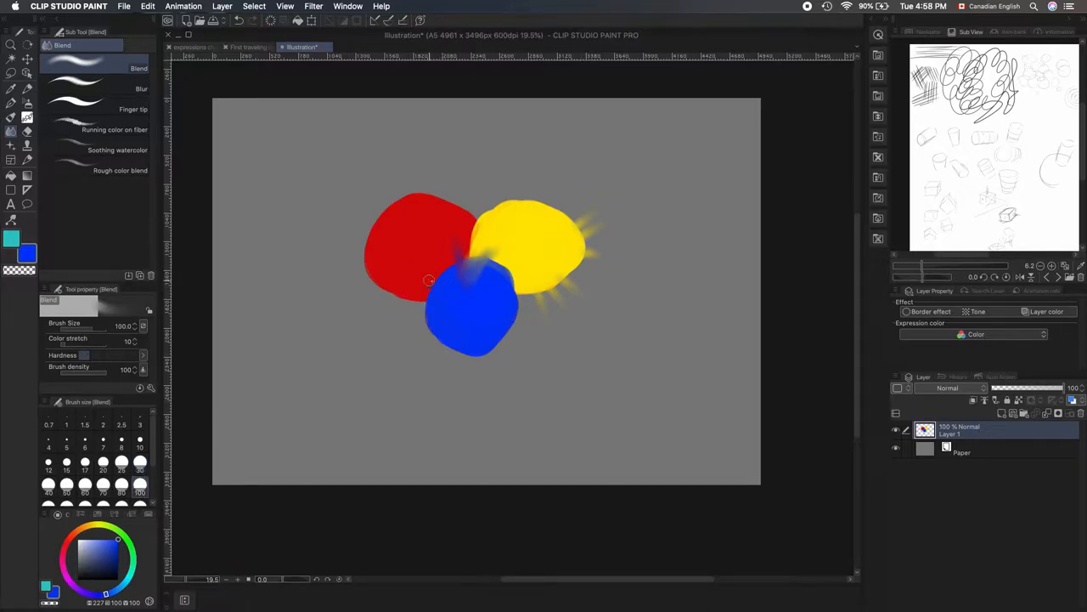
drag(429, 281, 463, 301)
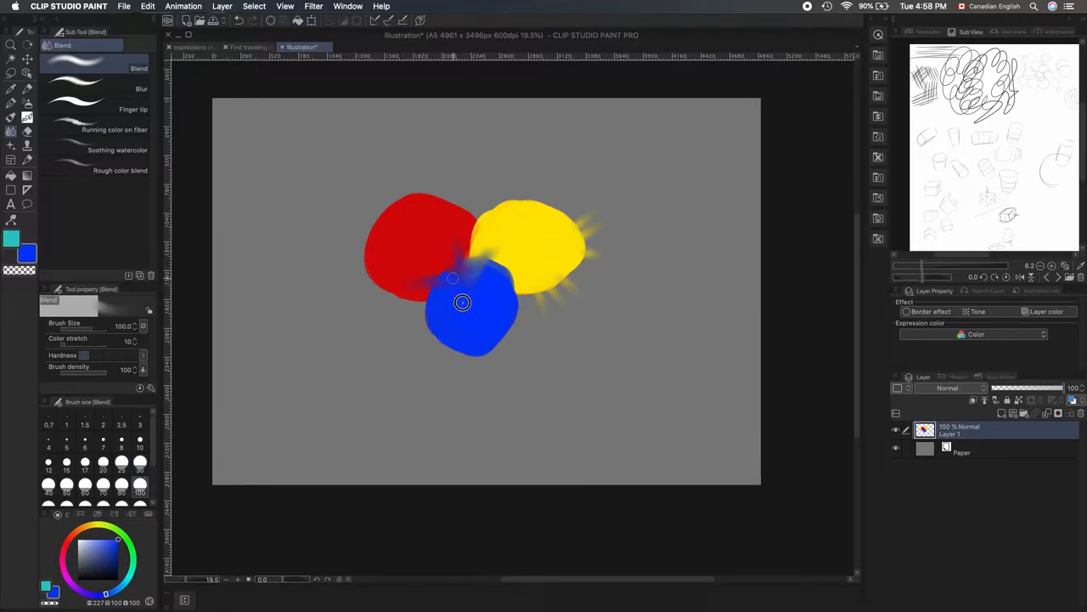
drag(463, 302, 514, 243)
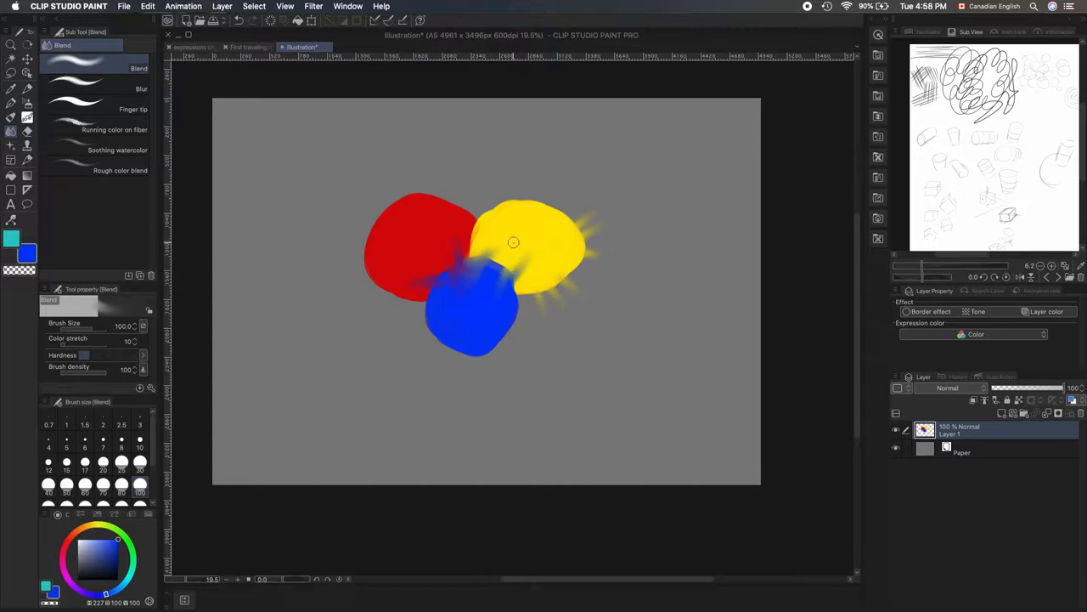
drag(514, 242, 461, 399)
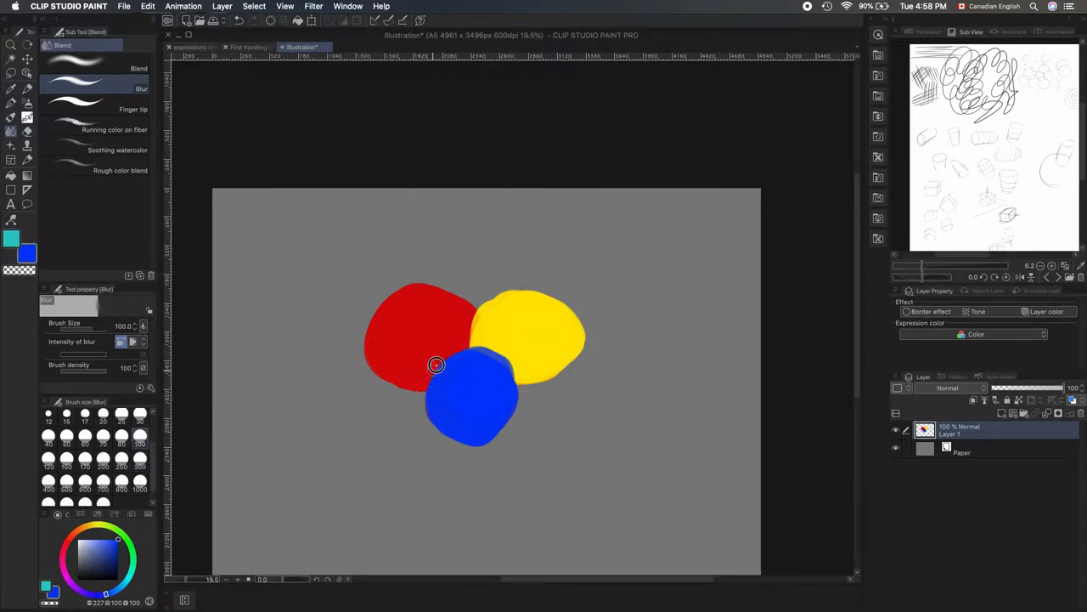
Step: Blur the red-blue and blue-yellow borders of the blue blob with the Blur sub tool
drag(435, 364, 509, 368)
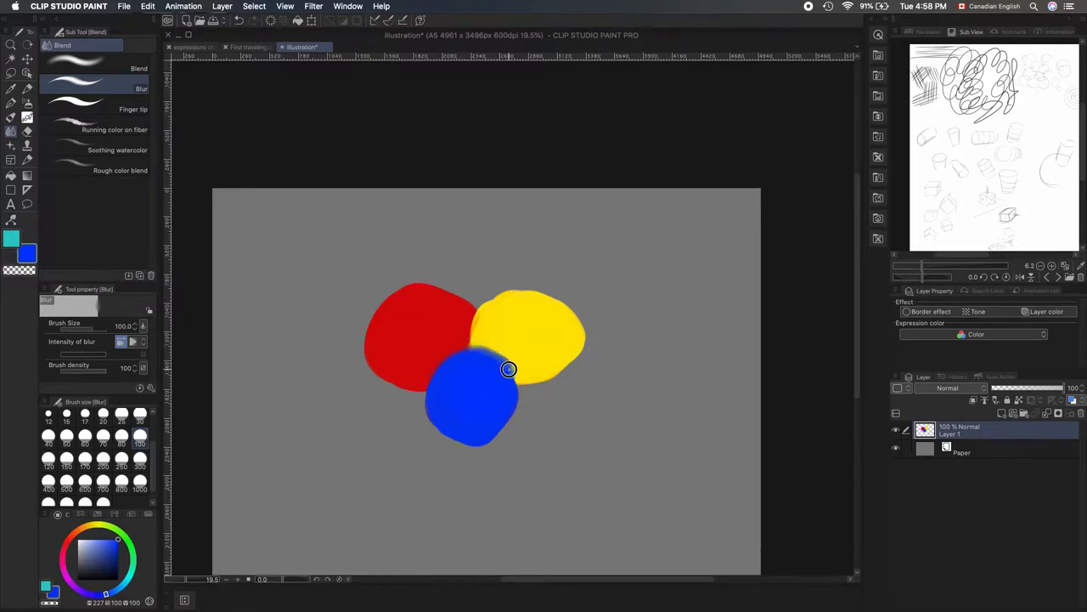
drag(508, 369, 506, 365)
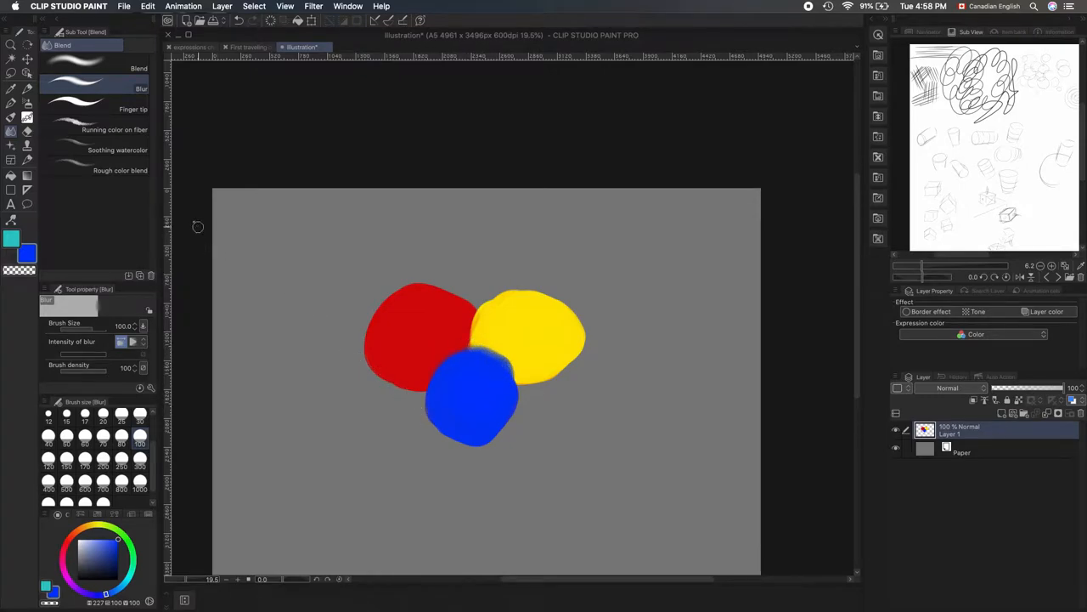
click(94, 68)
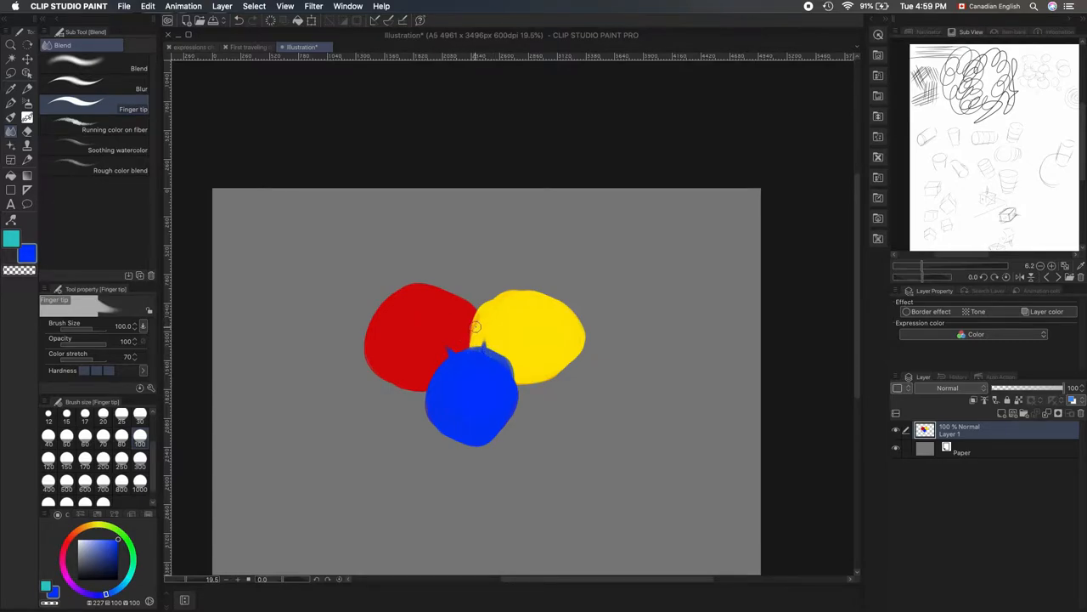
Step: Switch to Running color on fiber and streak blue paint across the junction into yellow
click(114, 129)
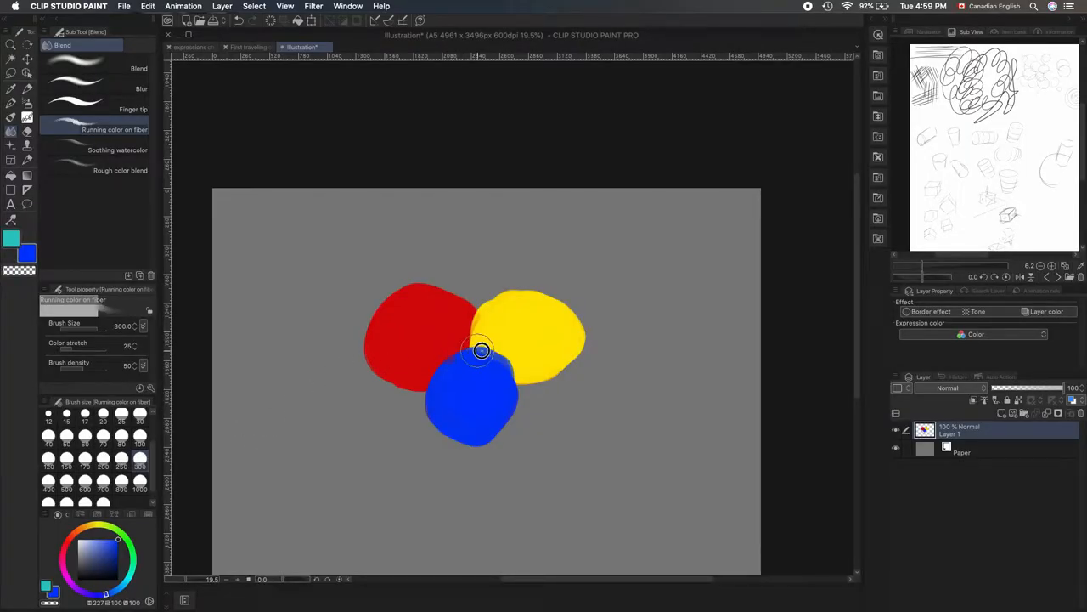
drag(480, 349, 510, 365)
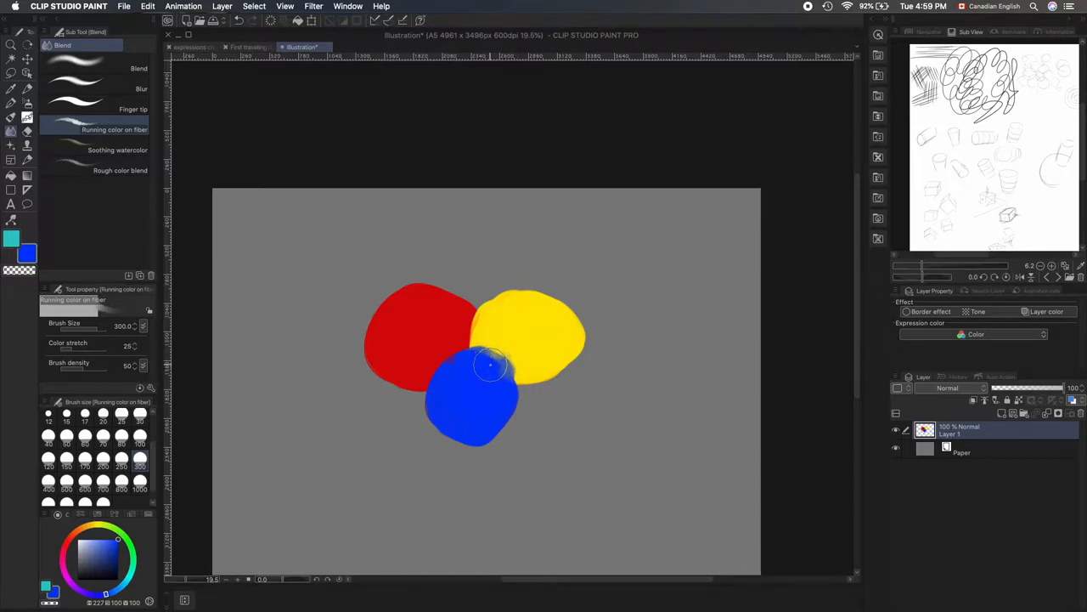
drag(491, 366, 458, 353)
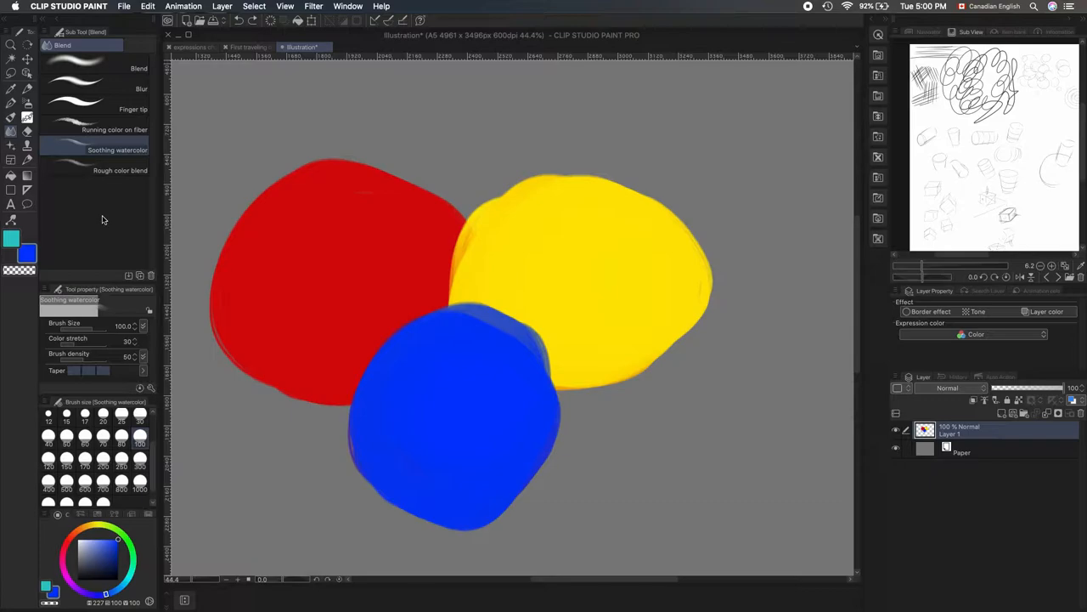
Step: Switch to Rough color blend and mix red, yellow and blue along their borders
click(120, 170)
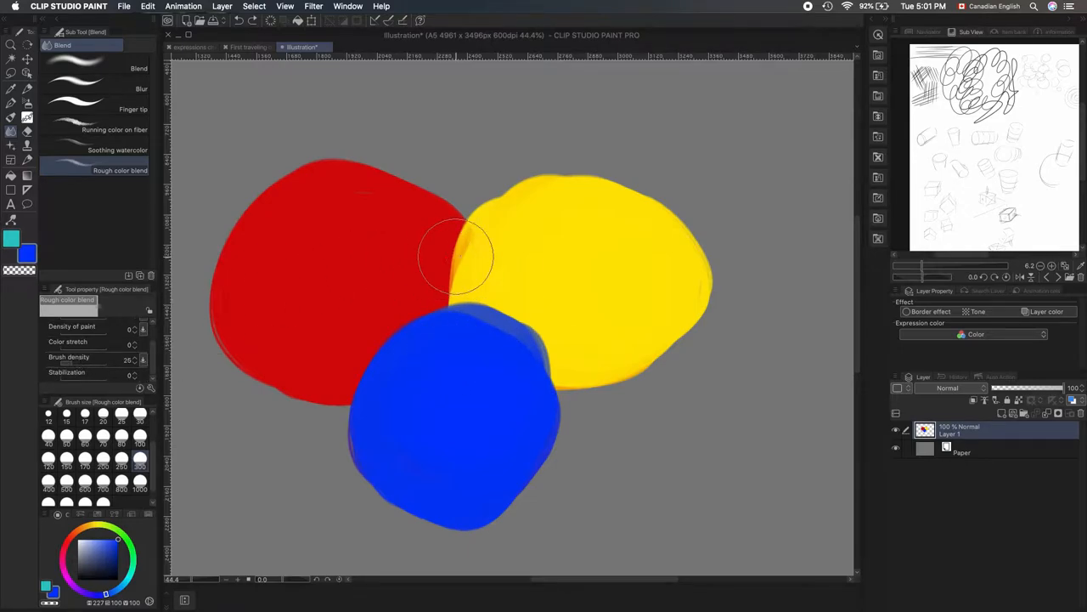
drag(463, 255, 432, 296)
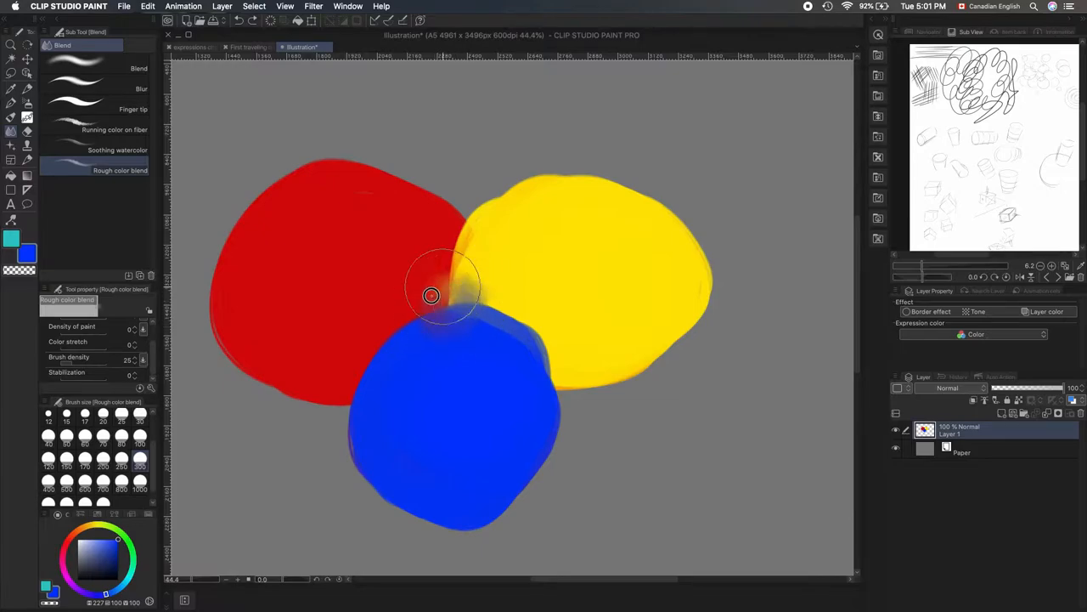
drag(431, 295, 391, 346)
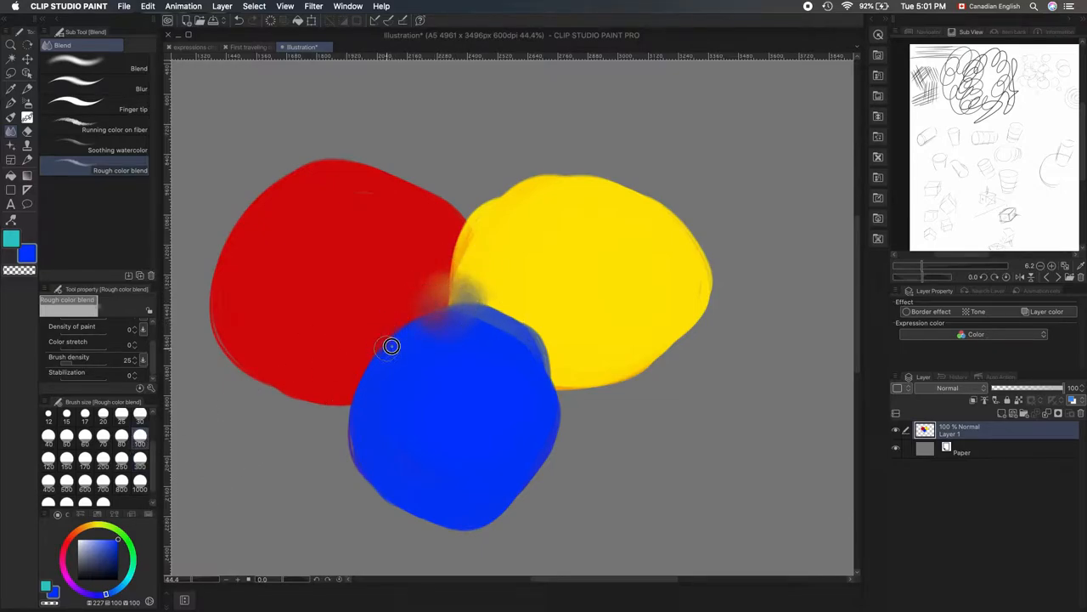
drag(391, 347, 417, 339)
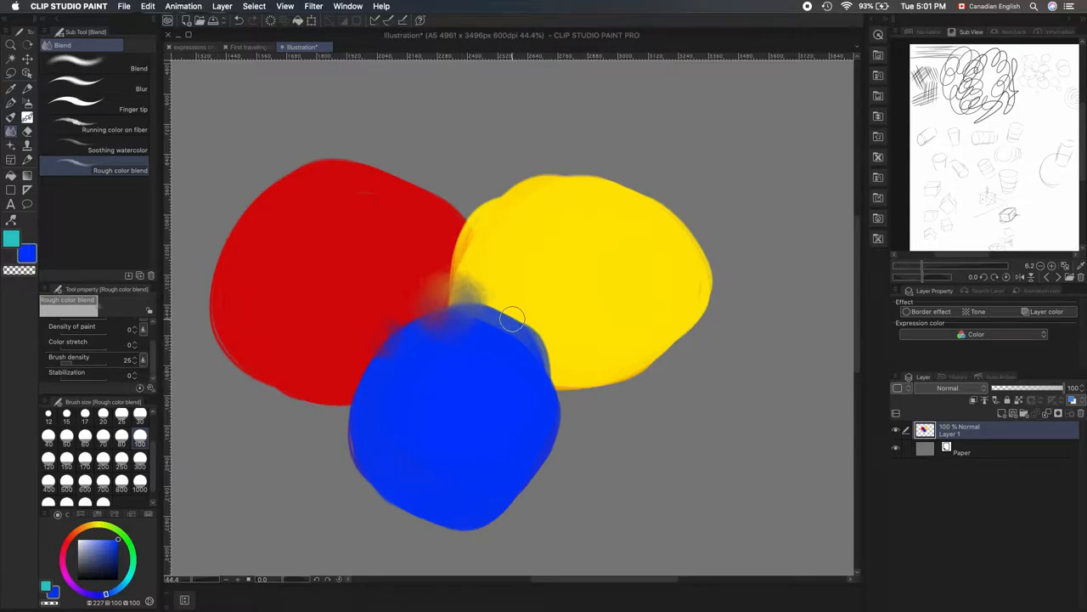
drag(513, 319, 501, 323)
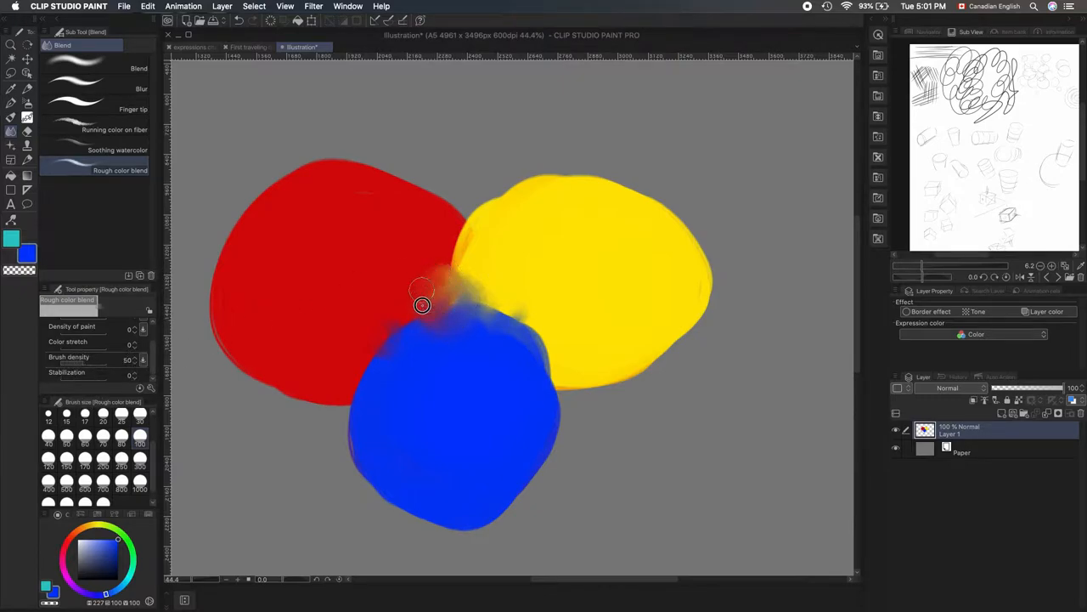
Step: Deepen the mixing at the central junction and blue-yellow border, then undo the strokes
drag(423, 306, 429, 315)
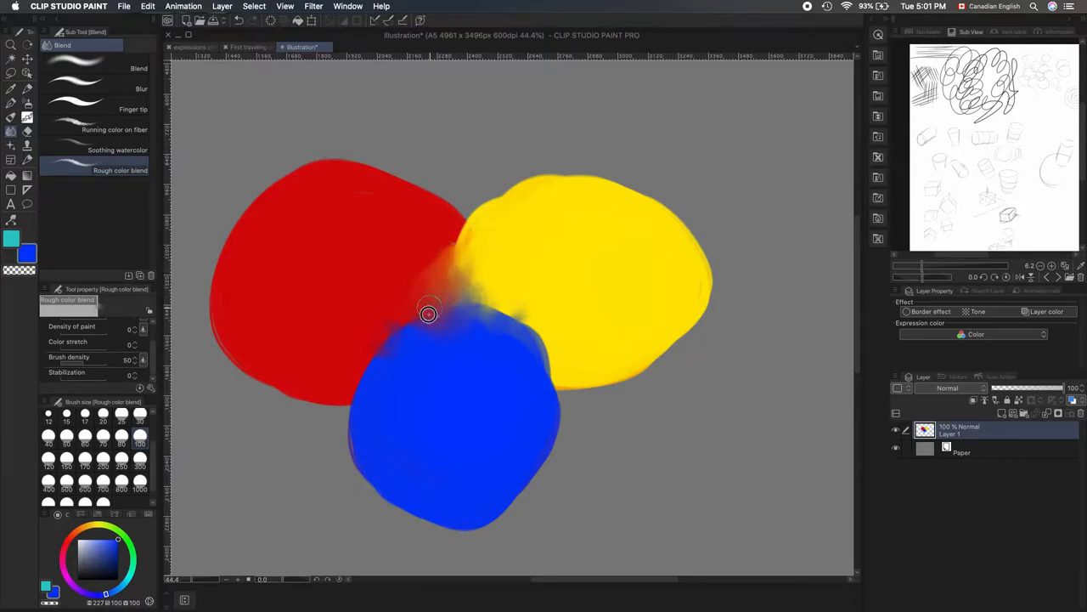
drag(429, 315, 531, 346)
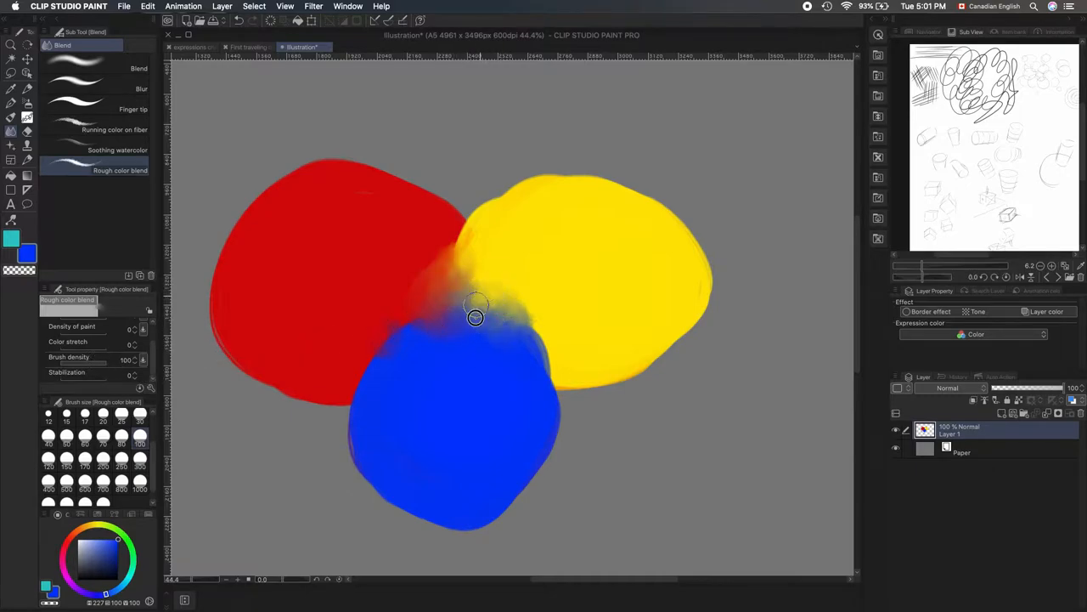
drag(476, 318, 422, 288)
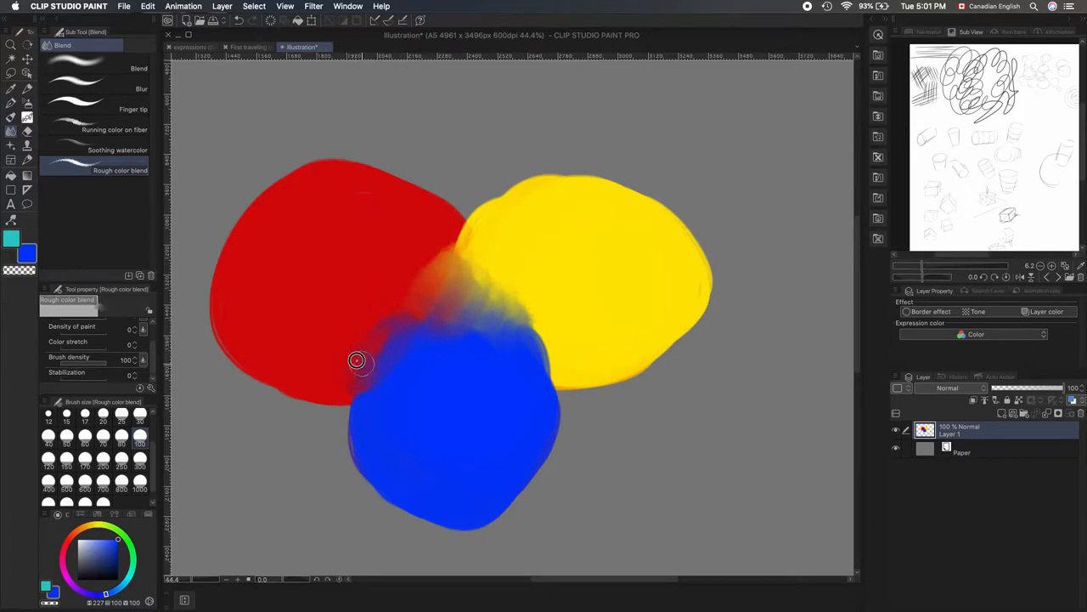
drag(357, 359, 563, 348)
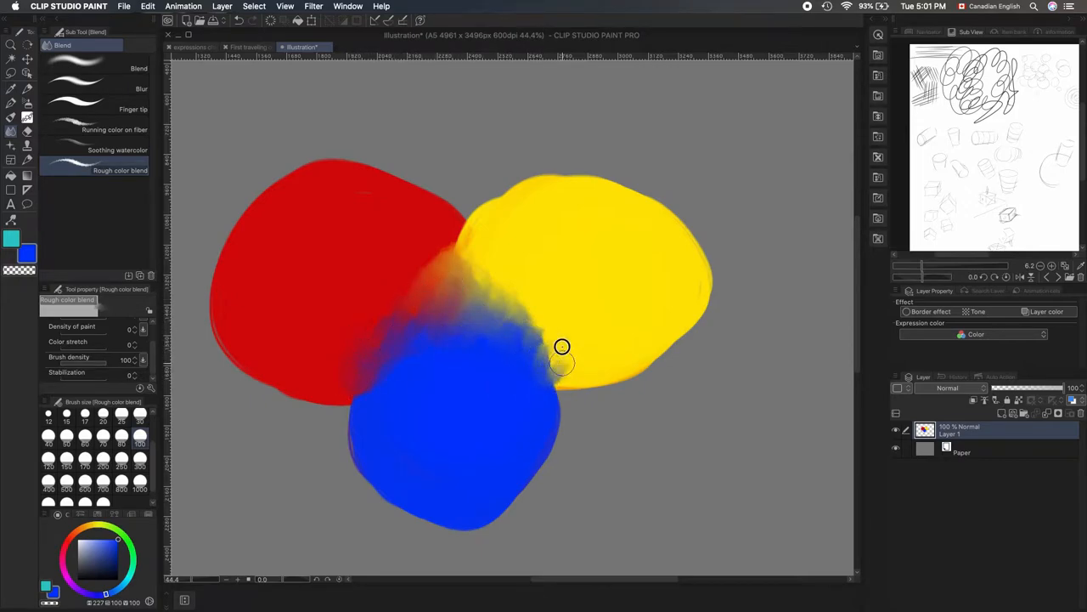
key(cmd+z)
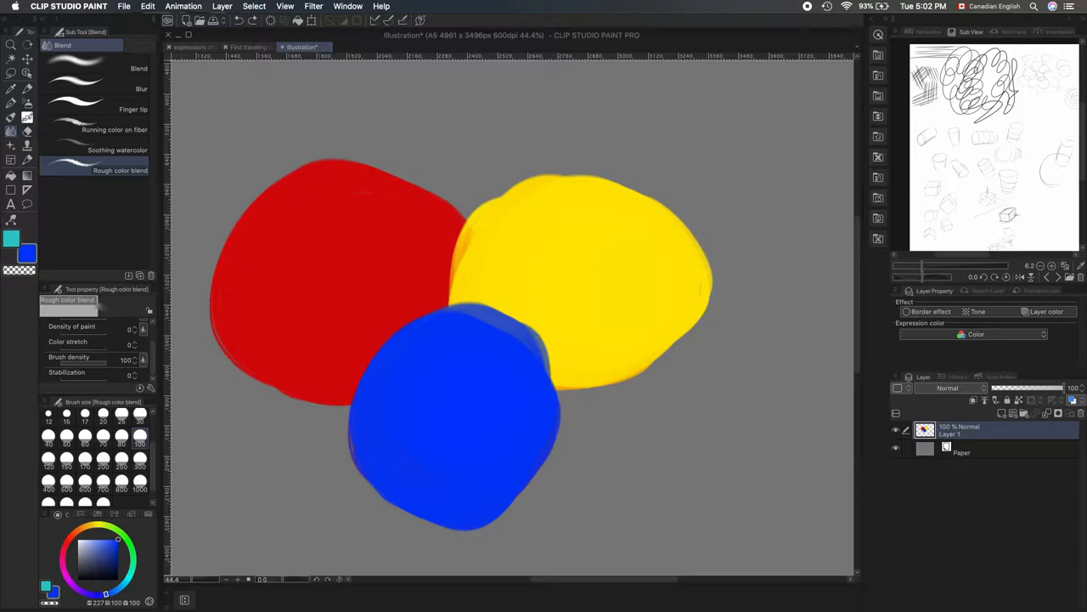
mouse_move(143, 257)
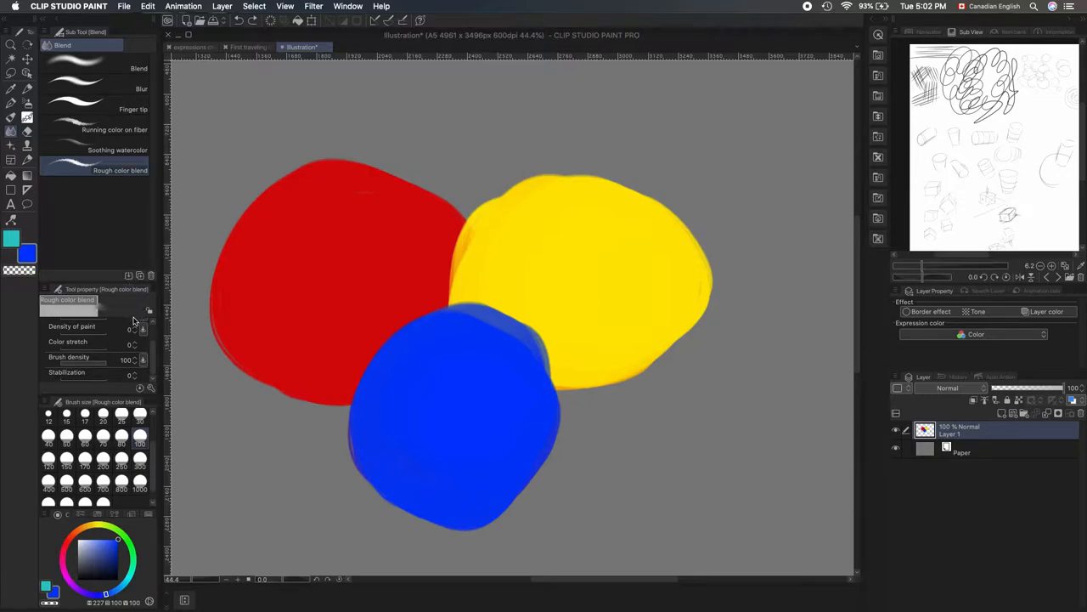
mouse_move(105, 357)
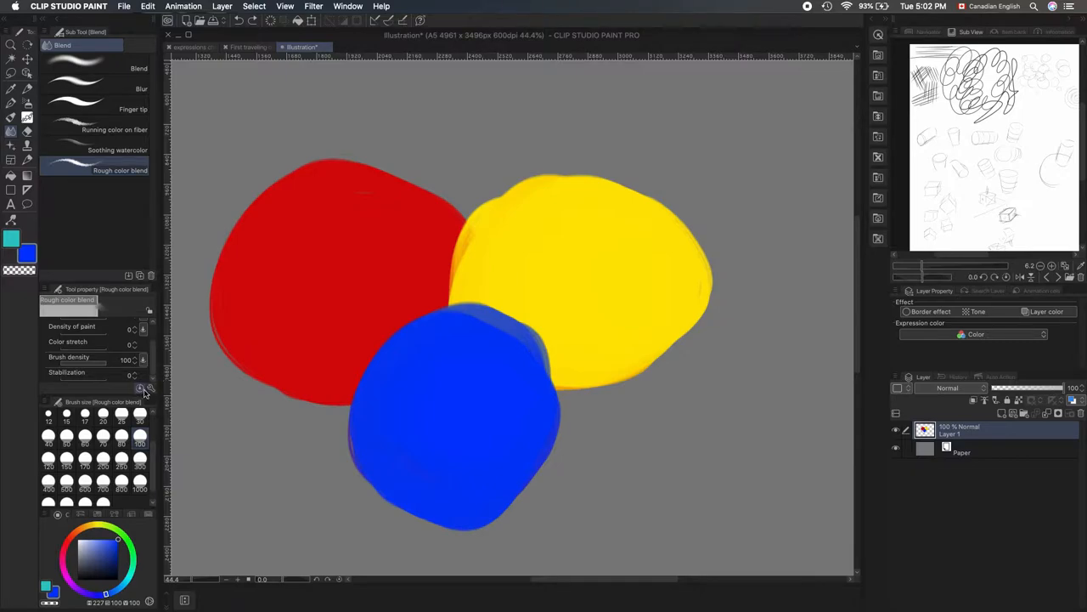
mouse_move(141, 392)
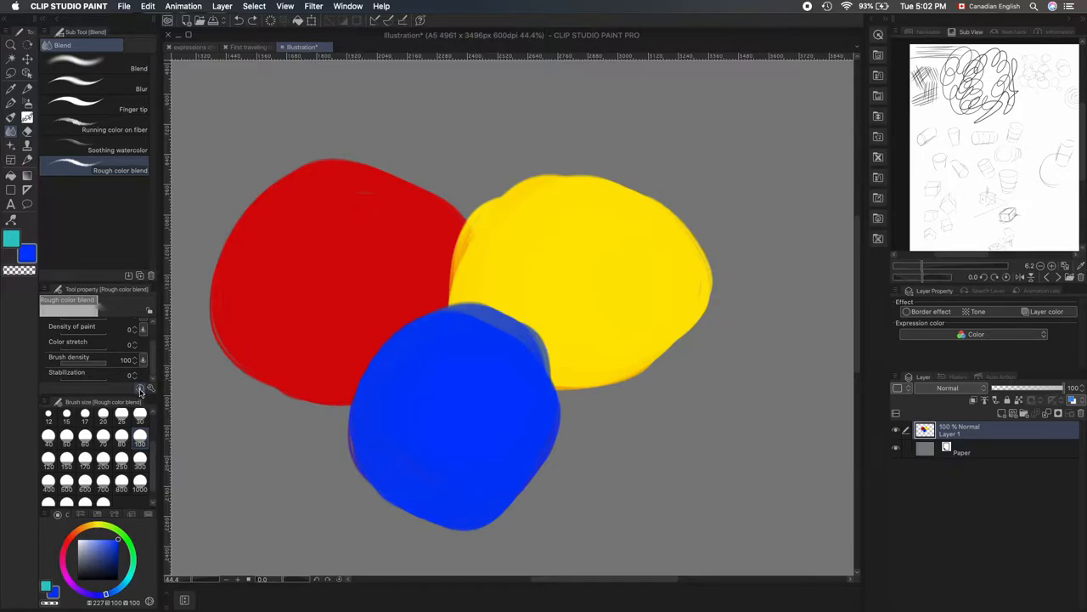
mouse_move(142, 388)
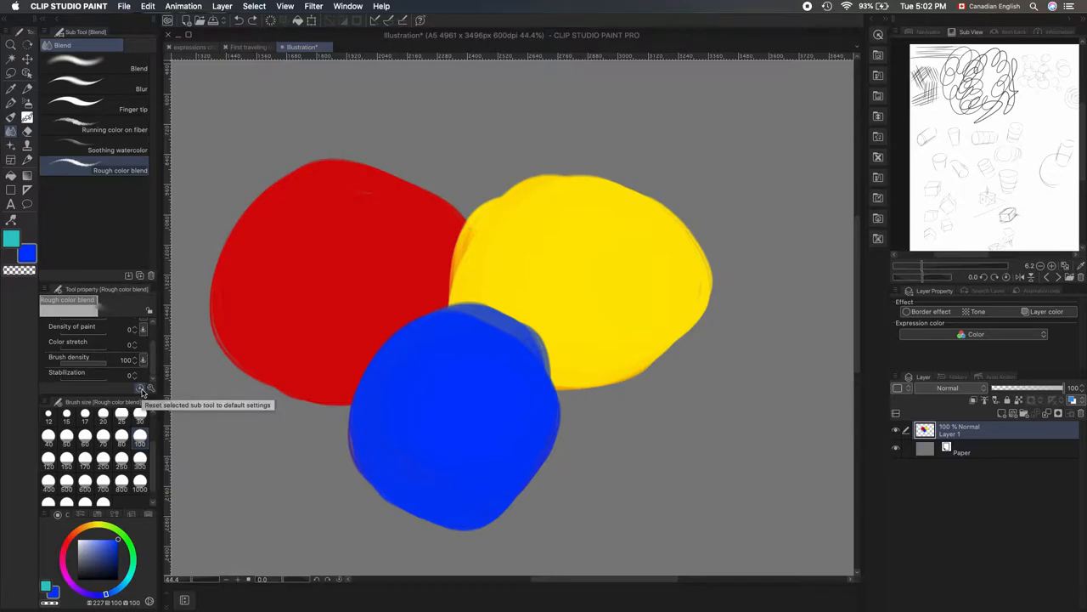
Step: Reset Rough color blend to its default settings and open its detailed settings
click(143, 389)
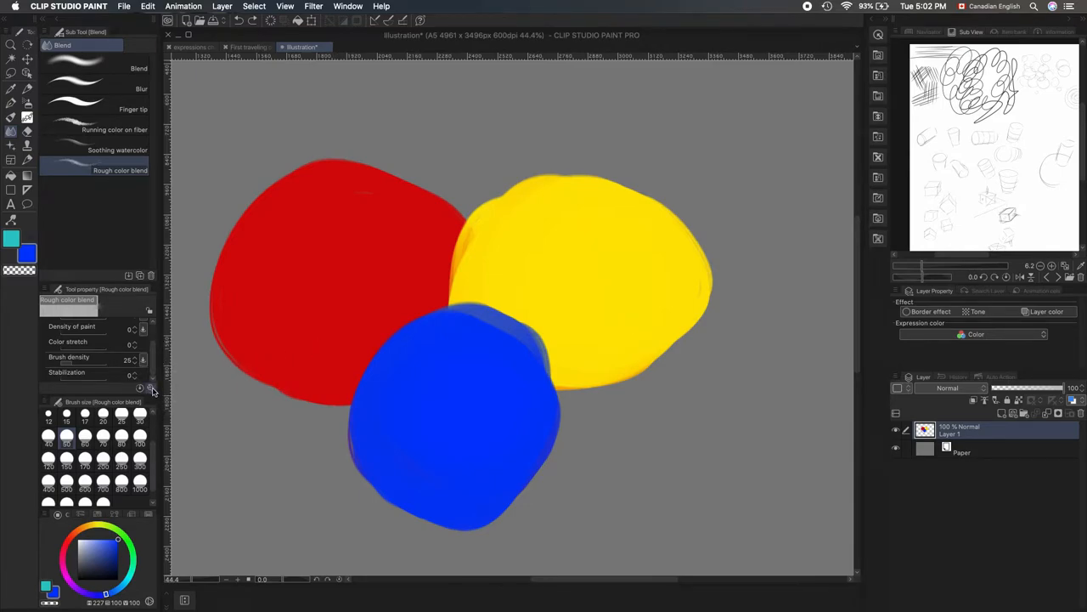
mouse_move(151, 388)
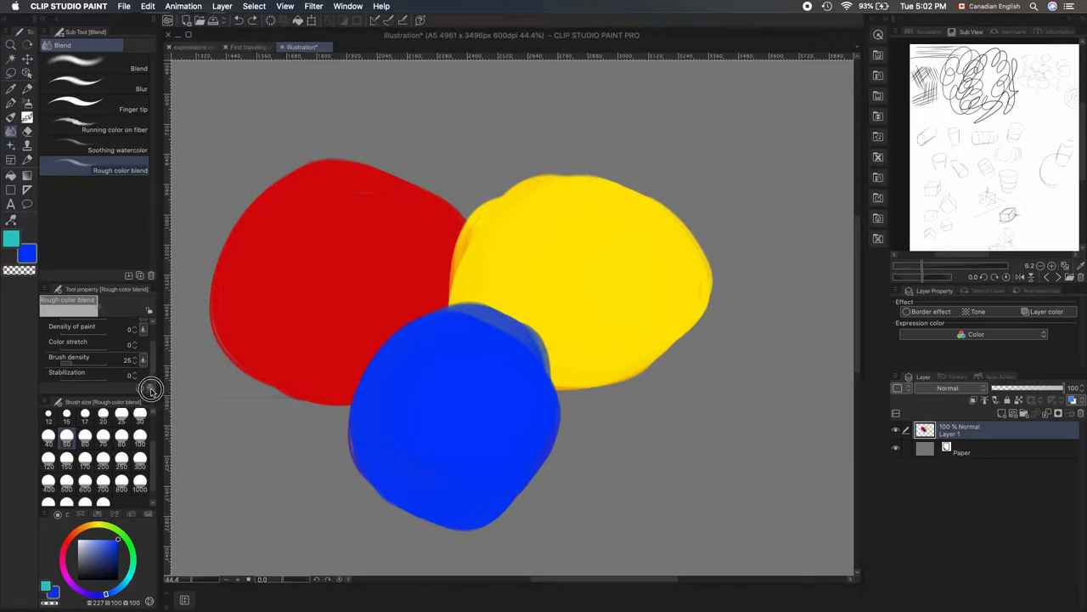
click(150, 389)
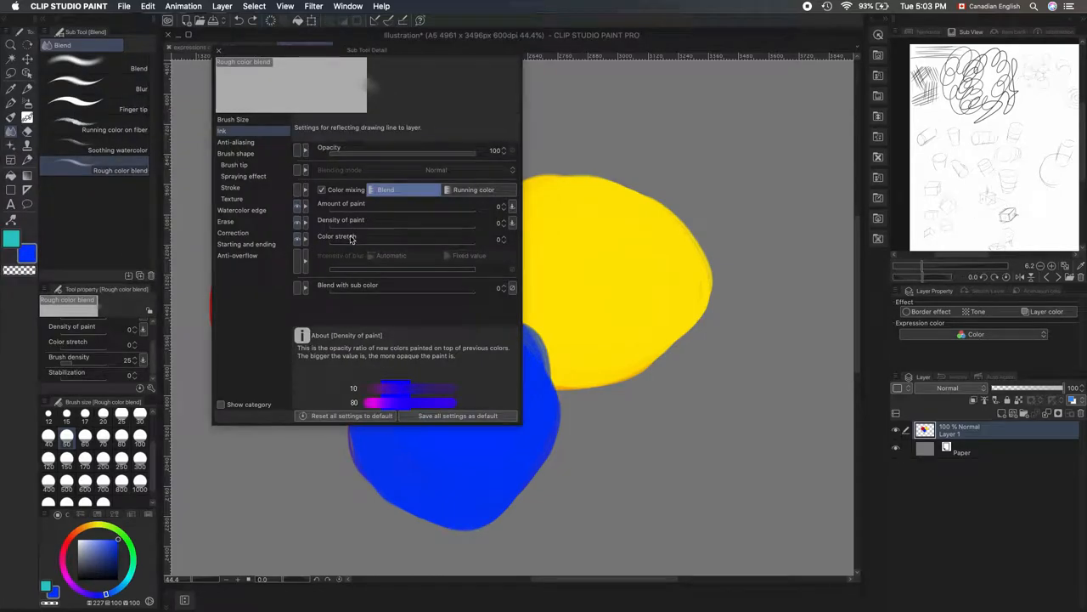
mouse_move(333, 284)
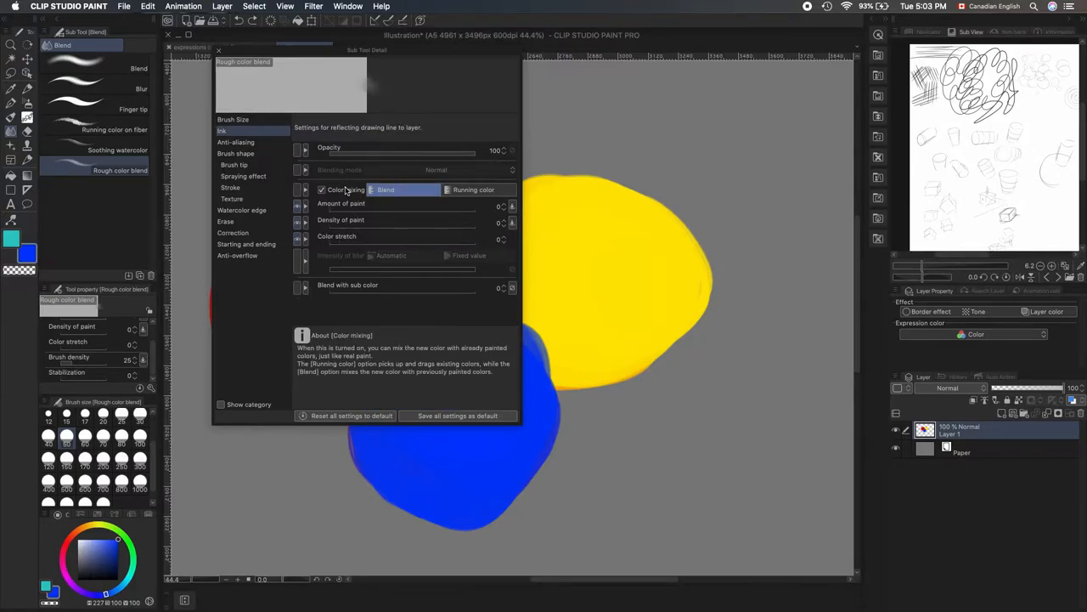
mouse_move(341, 203)
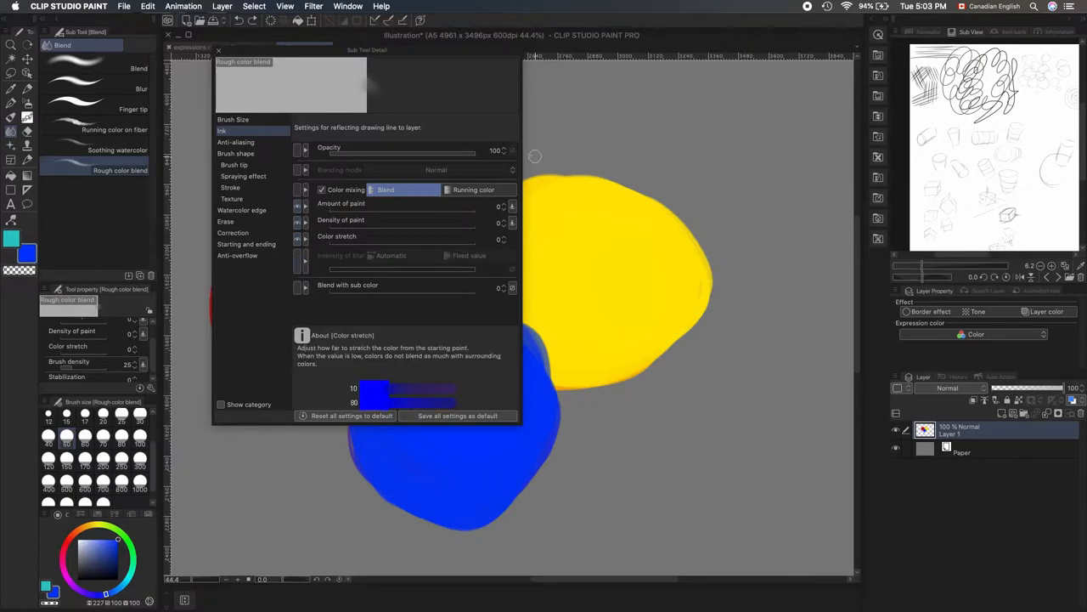
Step: Review the Anti-aliasing, Brush size, Brush shape, Brush tip, Spraying effect and Stroke settings
click(235, 142)
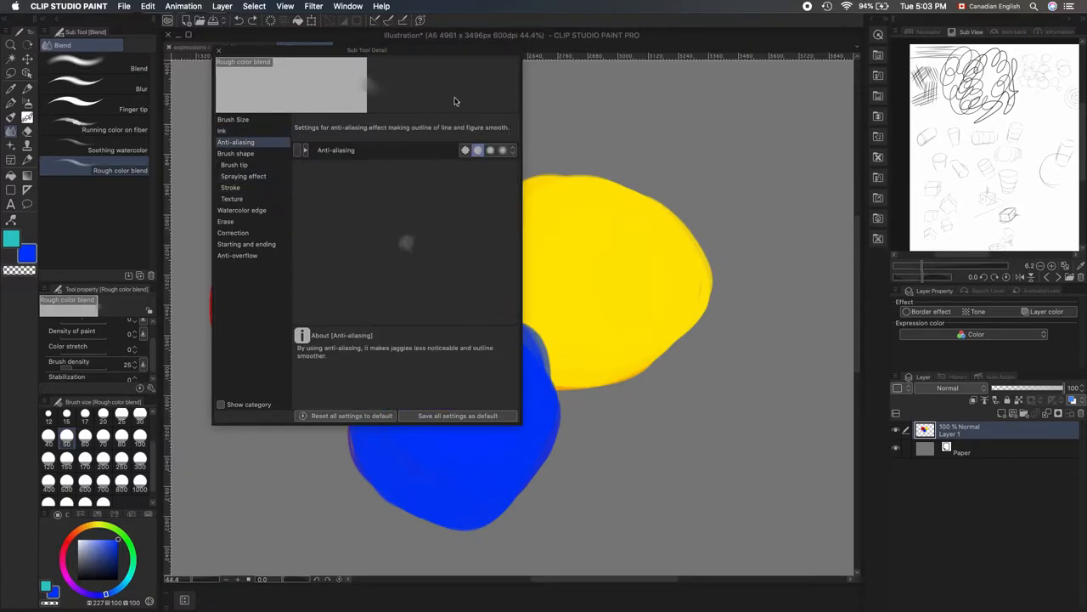
click(233, 118)
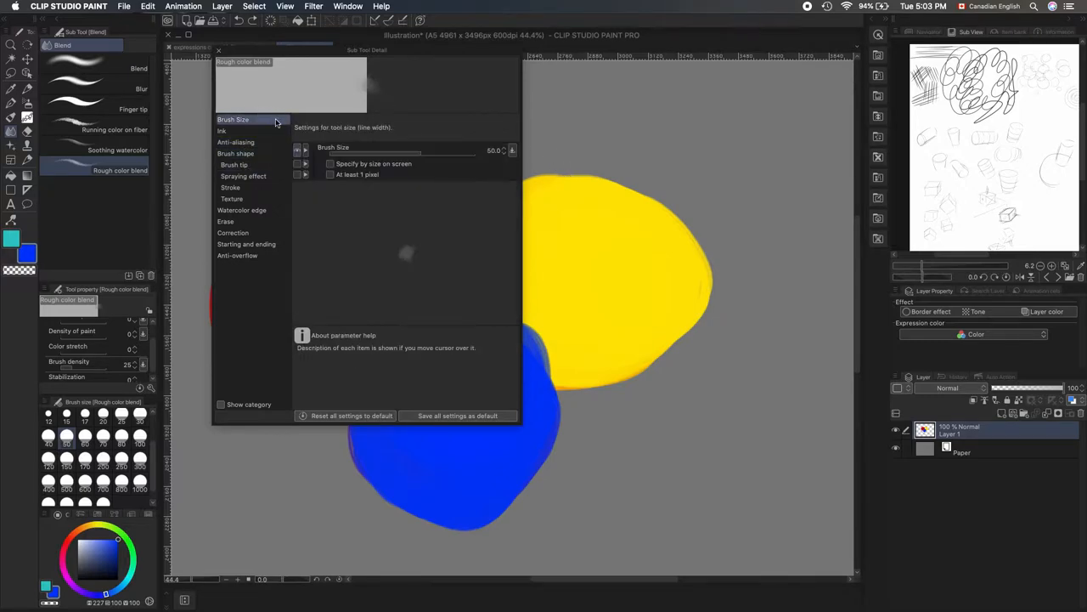
click(236, 154)
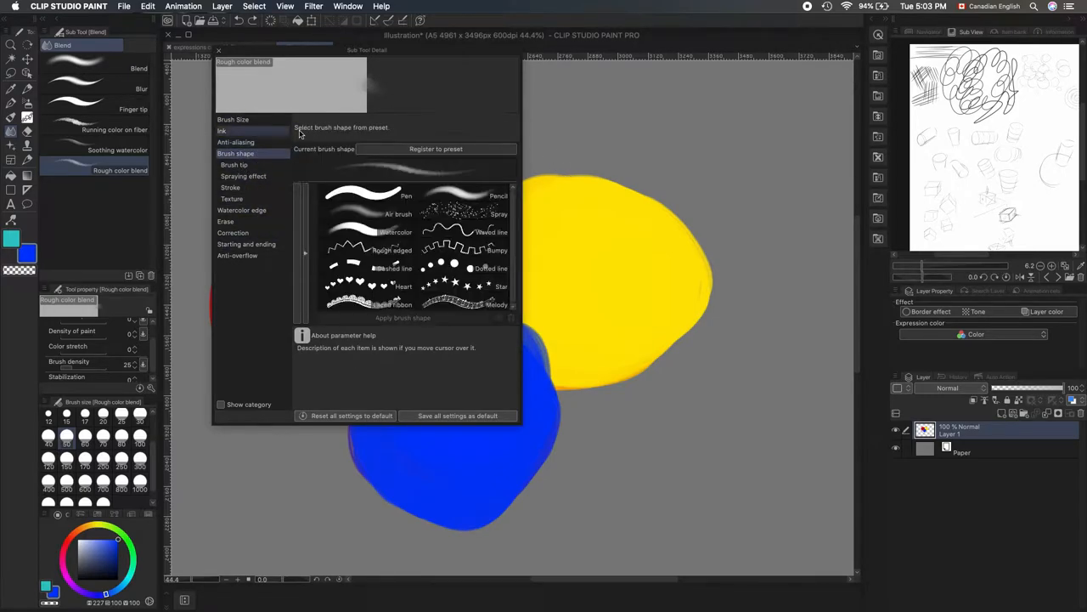
click(233, 164)
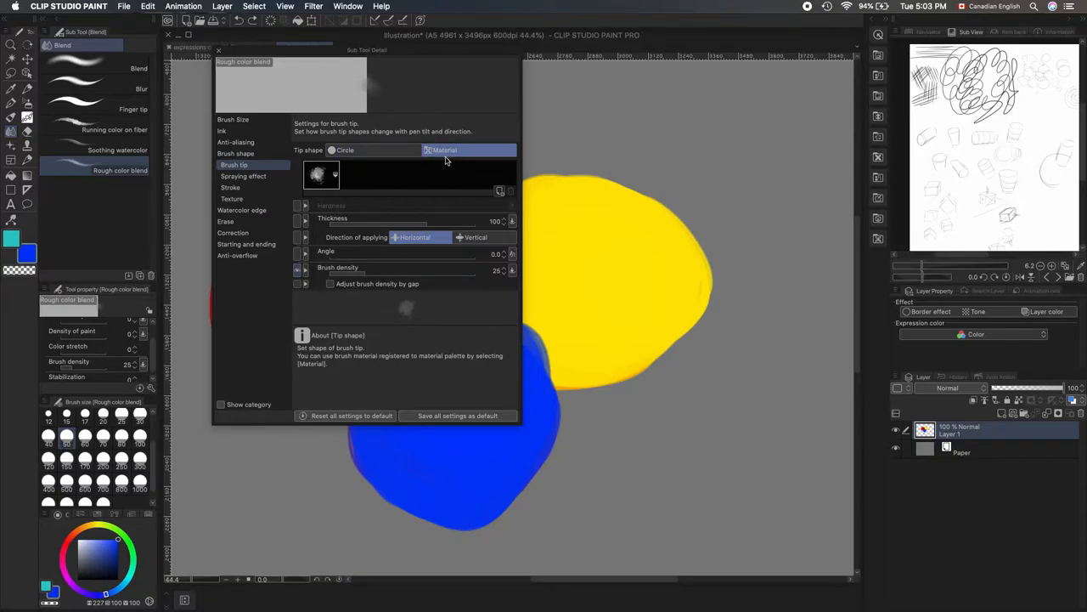
click(243, 176)
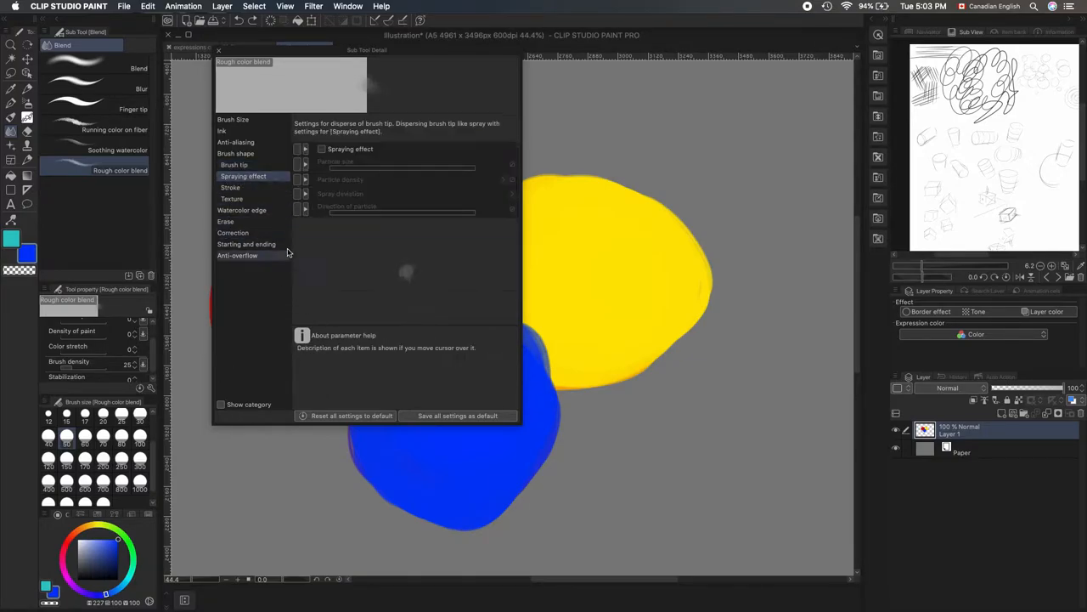
click(230, 187)
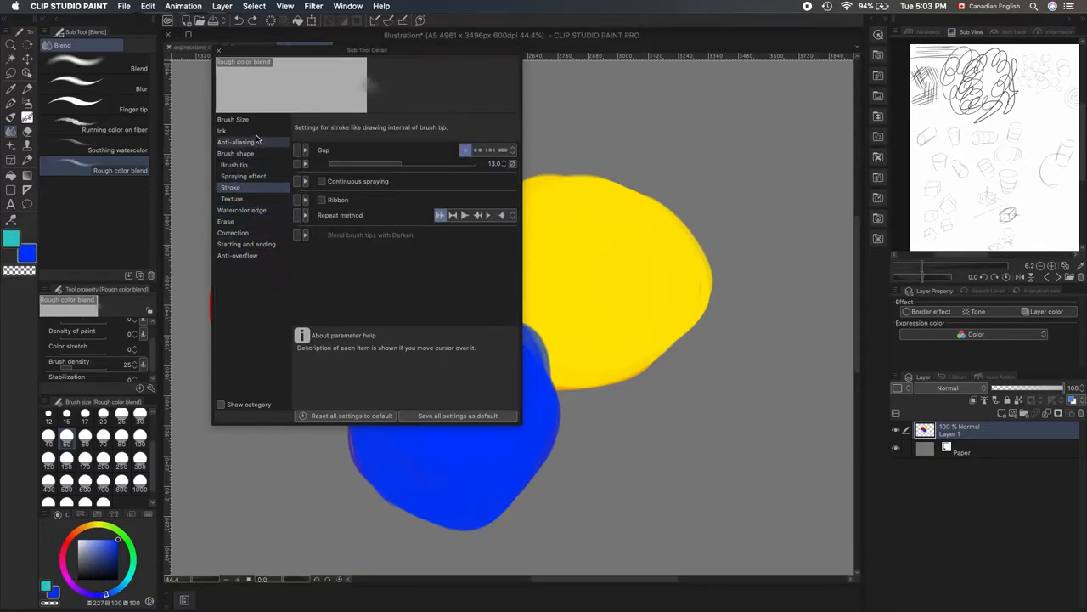
click(222, 130)
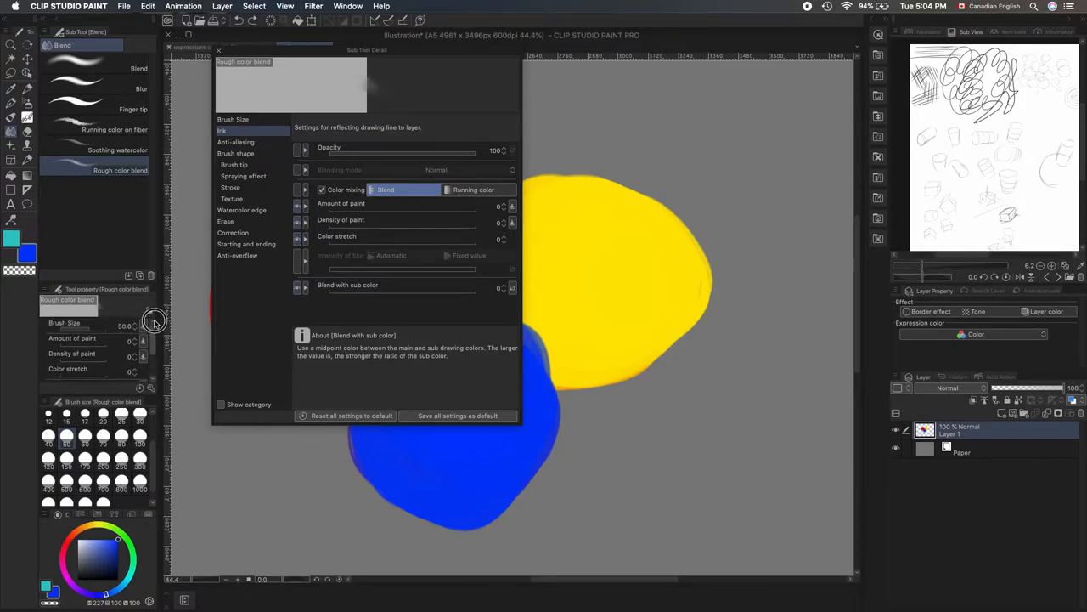
Step: Choose a new brush tip material for Rough color blend and confirm it
scroll(down, 3)
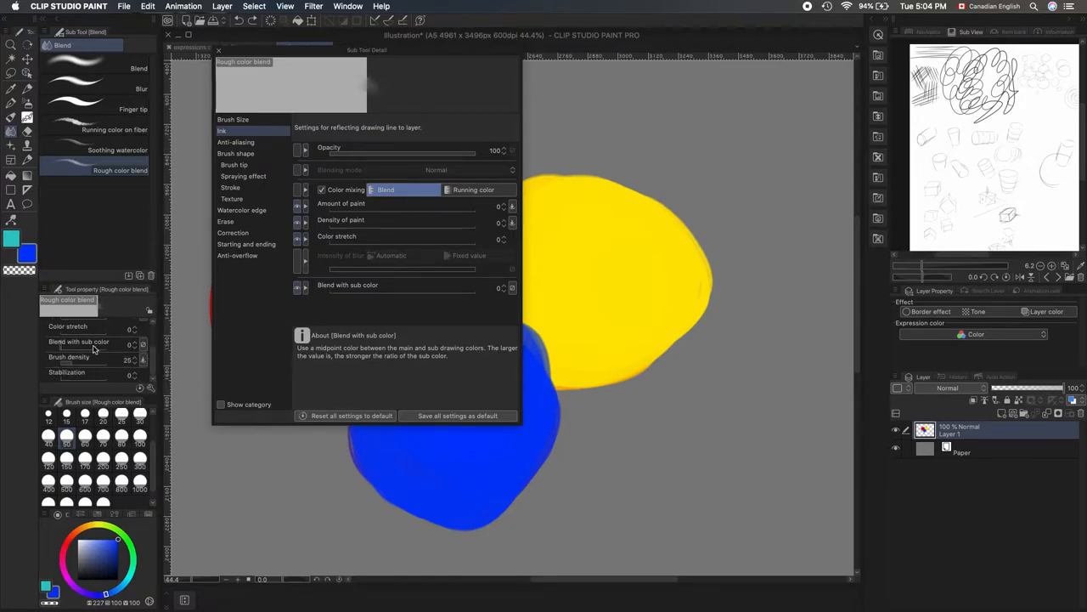
click(235, 165)
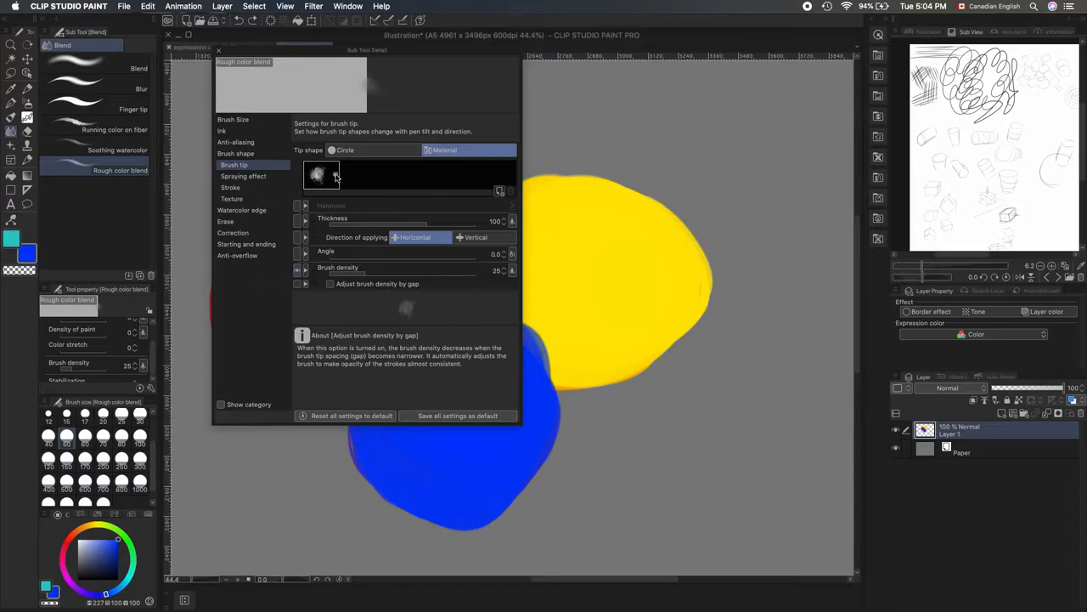
click(321, 174)
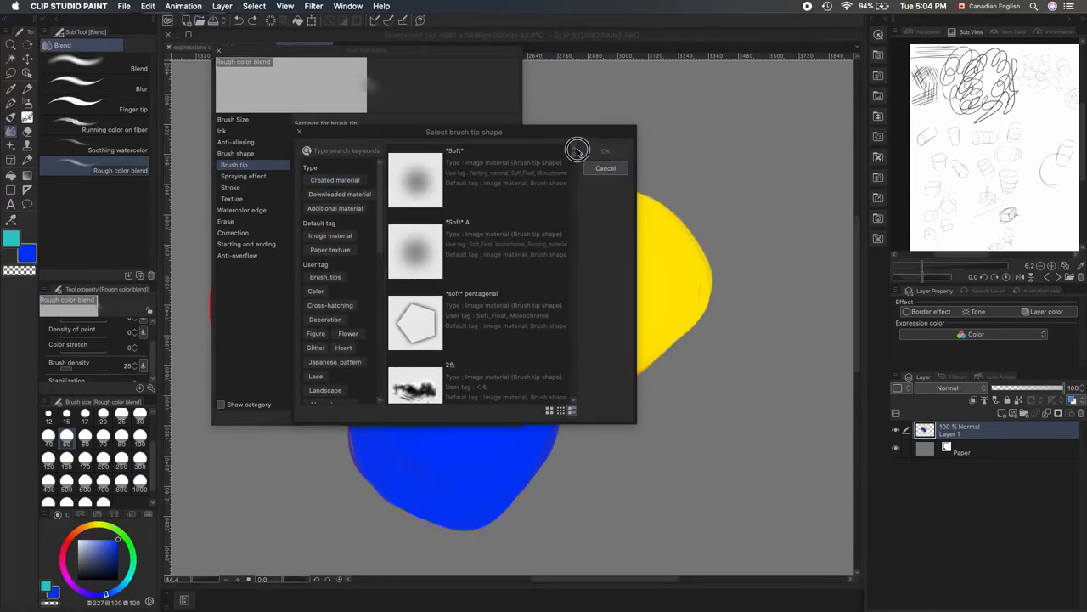
scroll(down, 3)
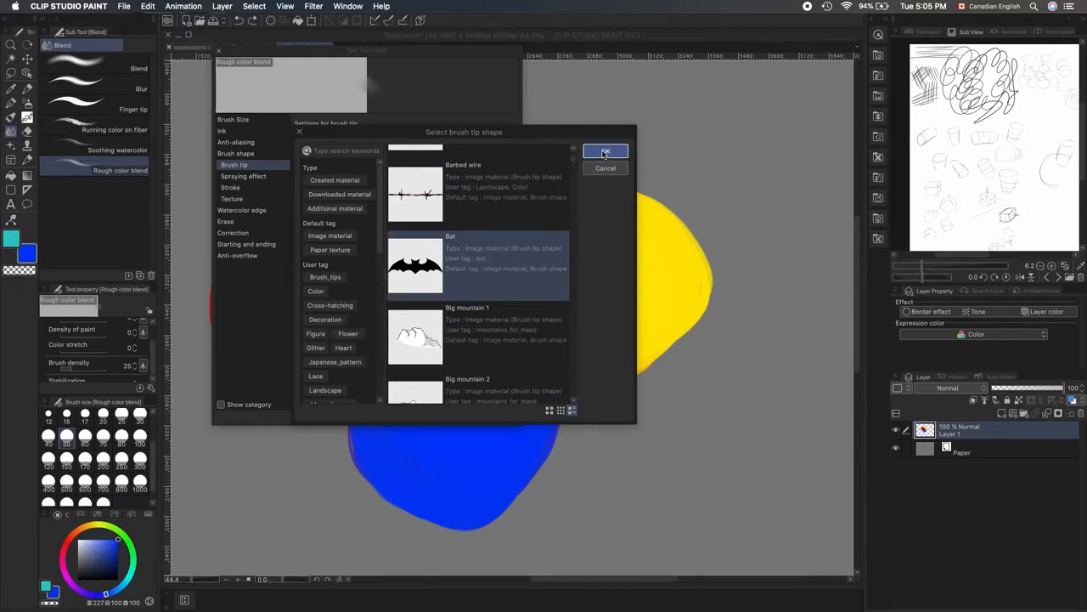
click(604, 151)
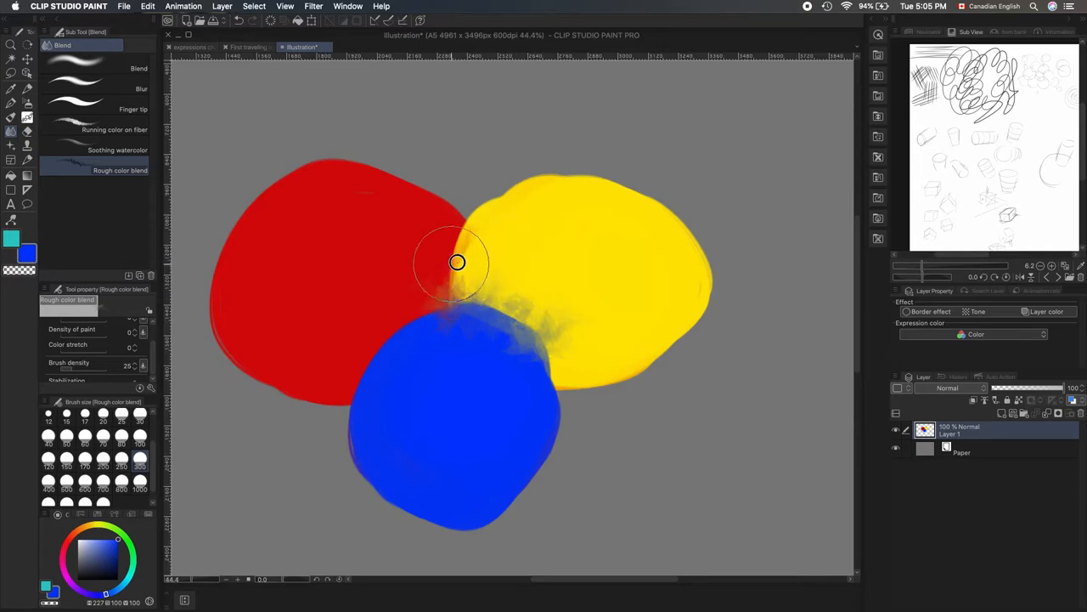
drag(457, 261, 585, 257)
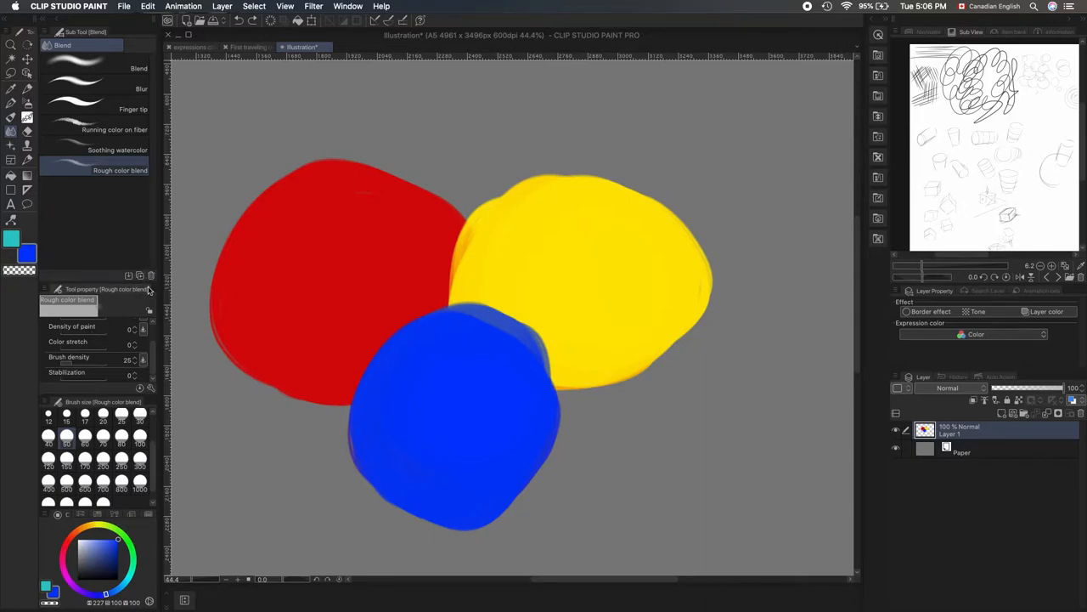
mouse_move(137, 290)
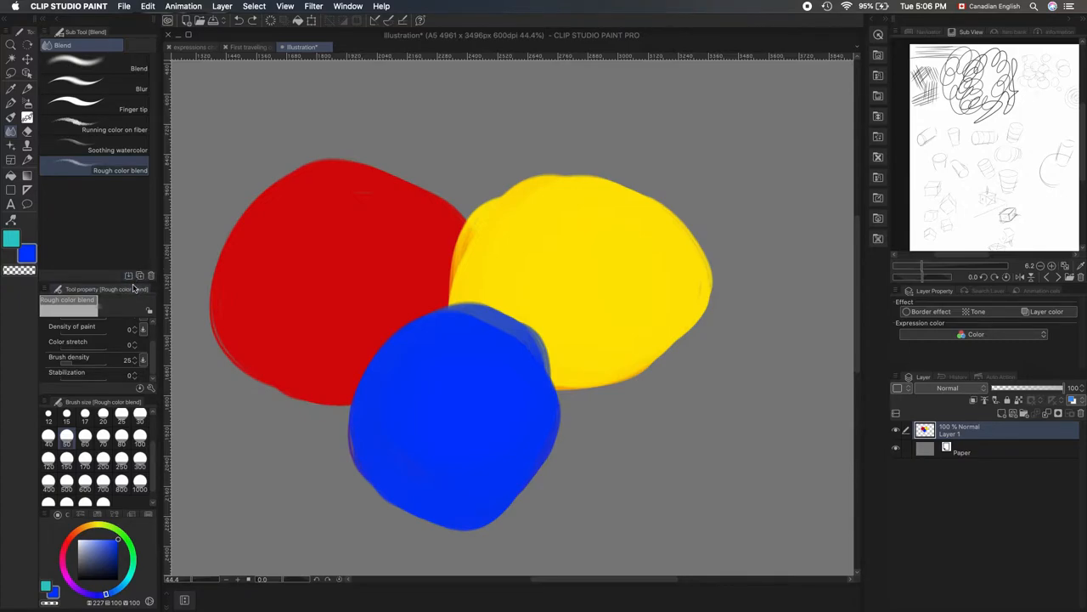
mouse_move(129, 276)
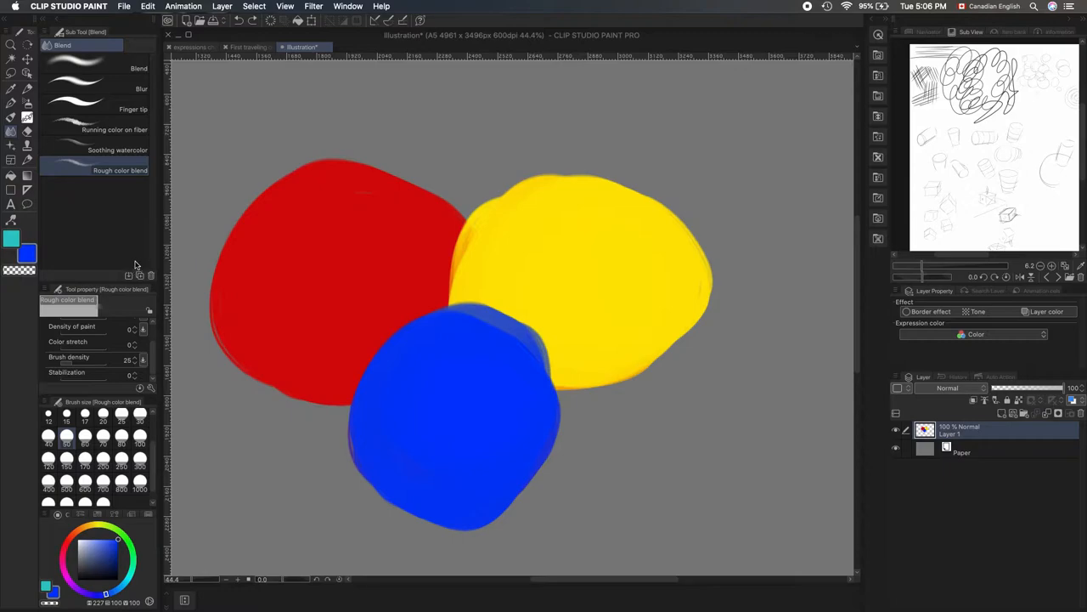
mouse_move(883, 234)
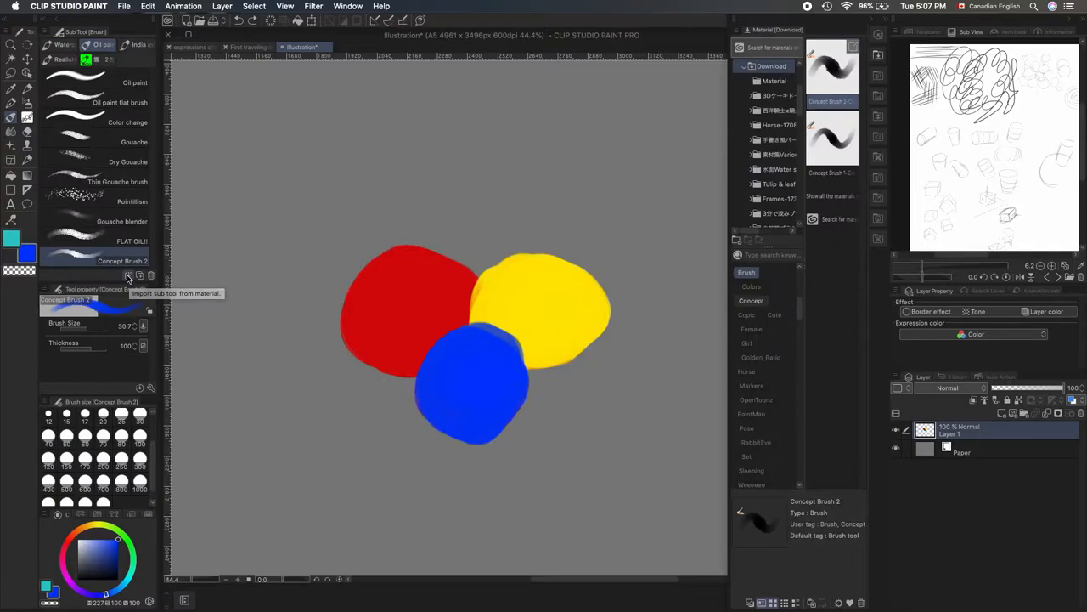
Step: Duplicate Running color on fiber as 'New brush' with a Blend icon and background colour
click(128, 275)
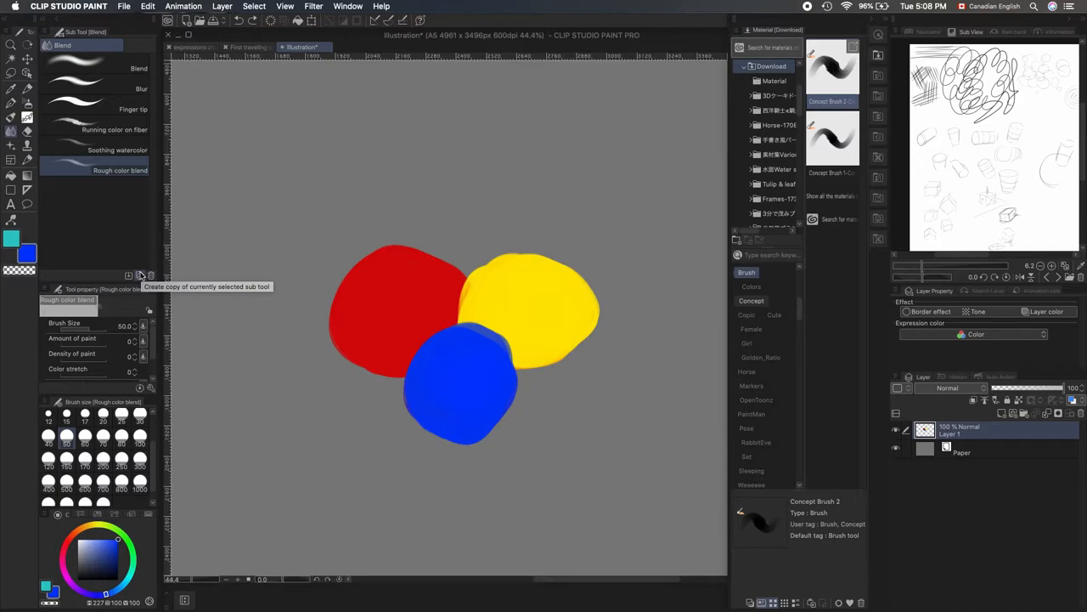
mouse_move(142, 277)
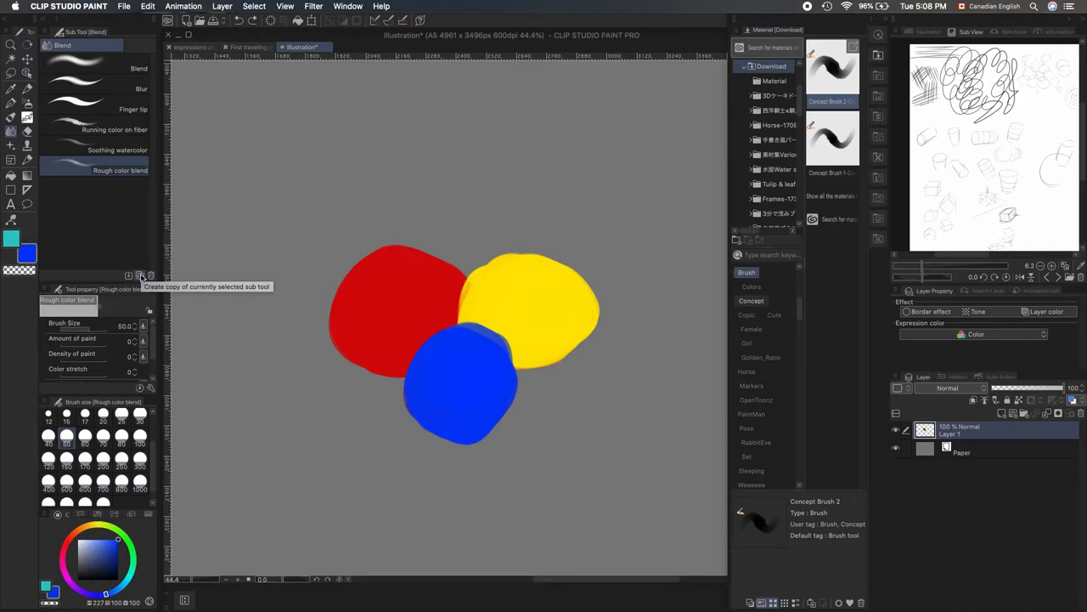
click(114, 129)
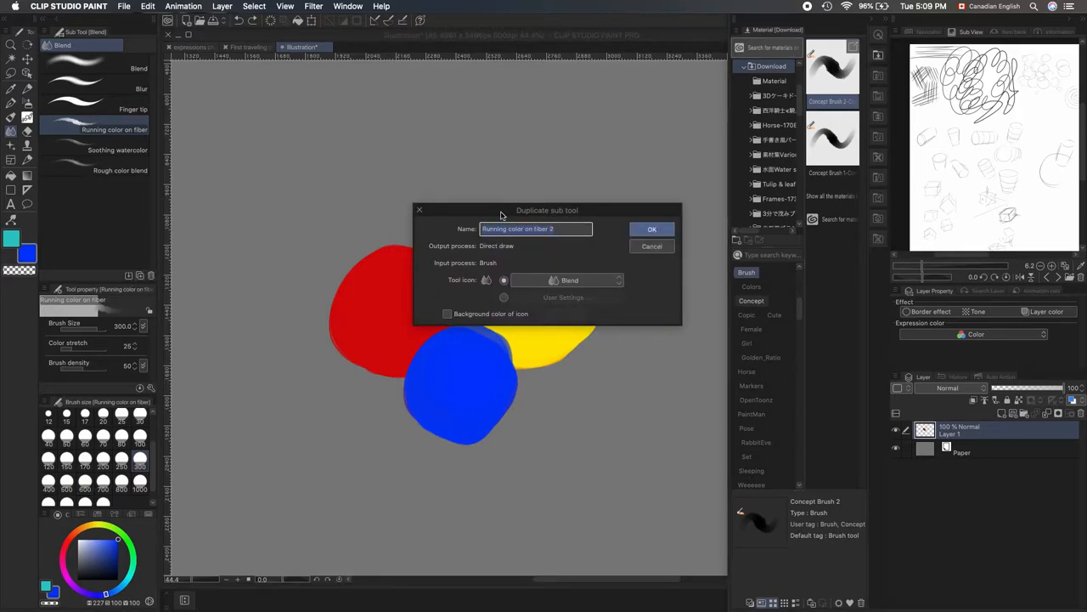
text(New brush)
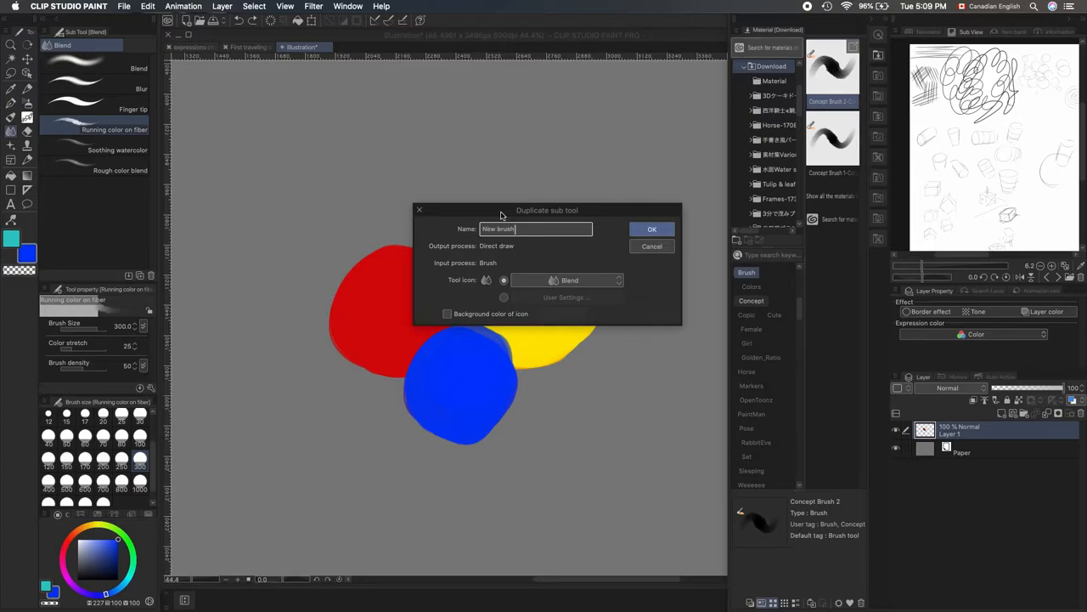
mouse_move(608, 147)
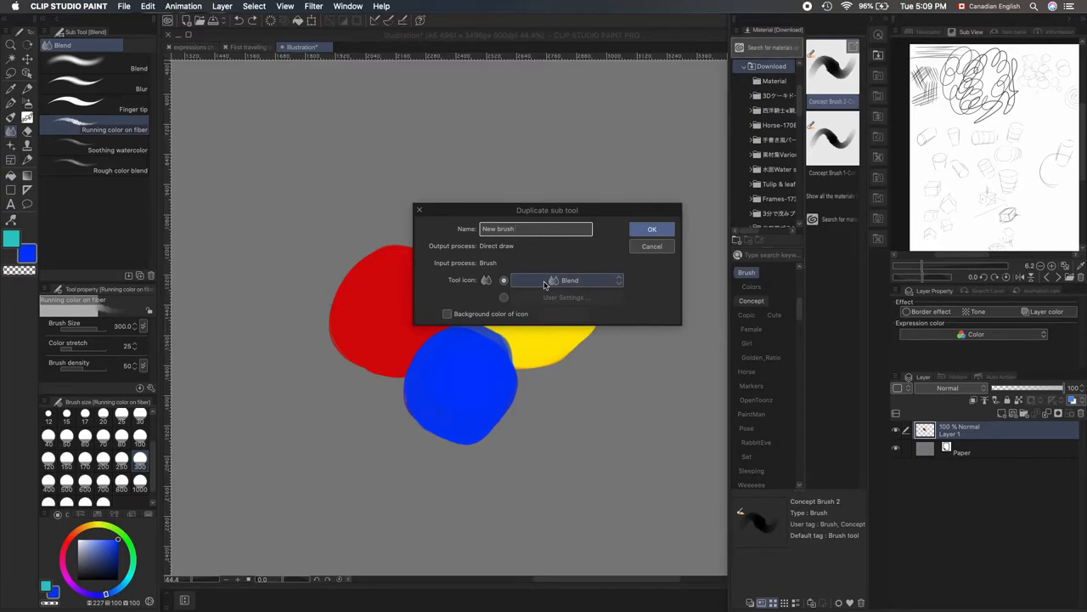
click(535, 228)
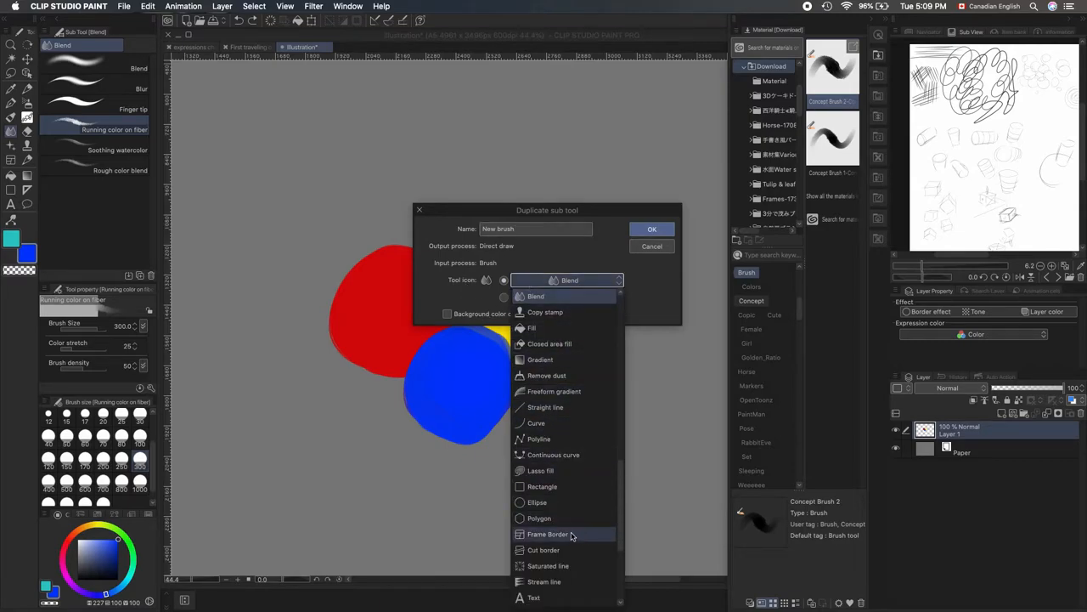
click(535, 296)
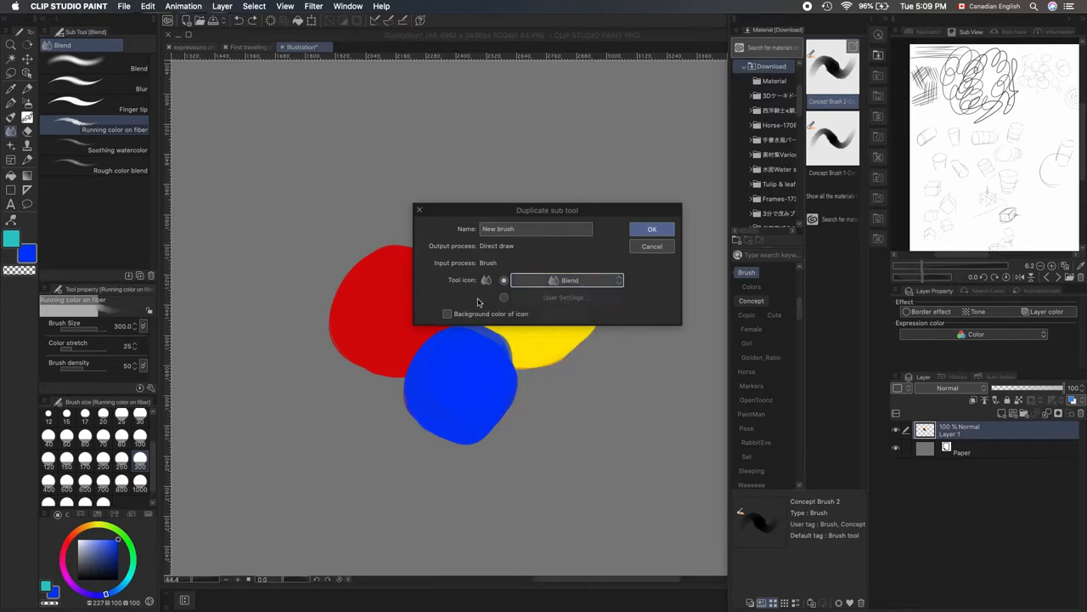
click(447, 314)
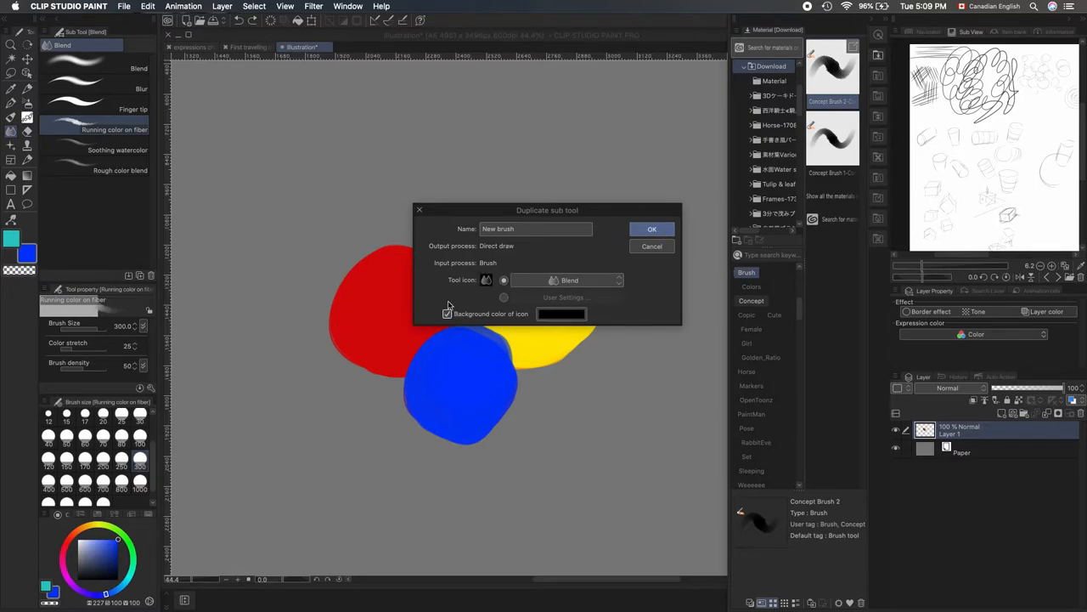
click(561, 314)
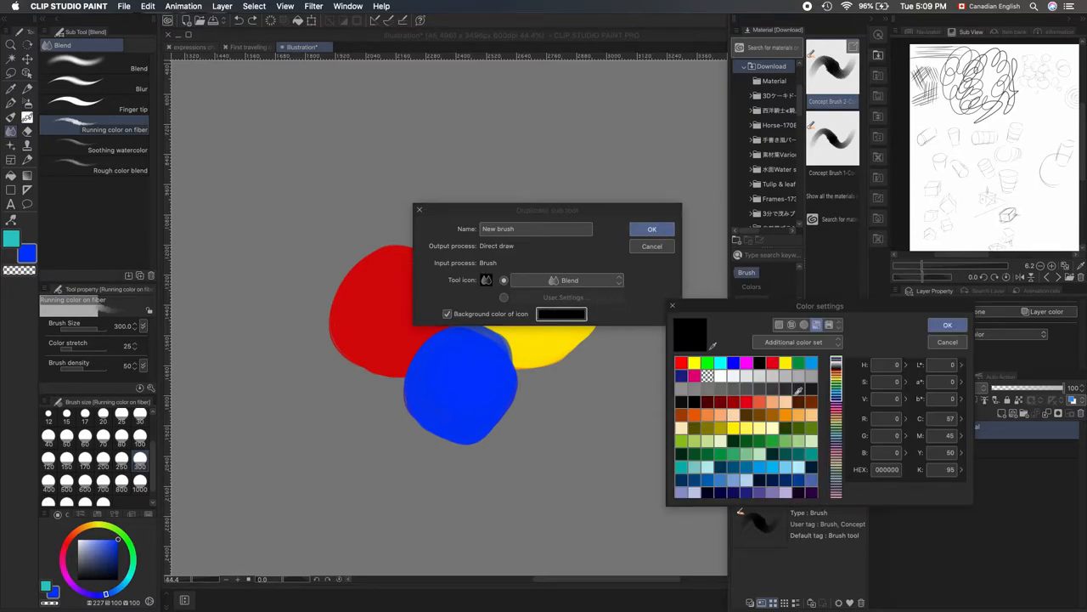
click(720, 401)
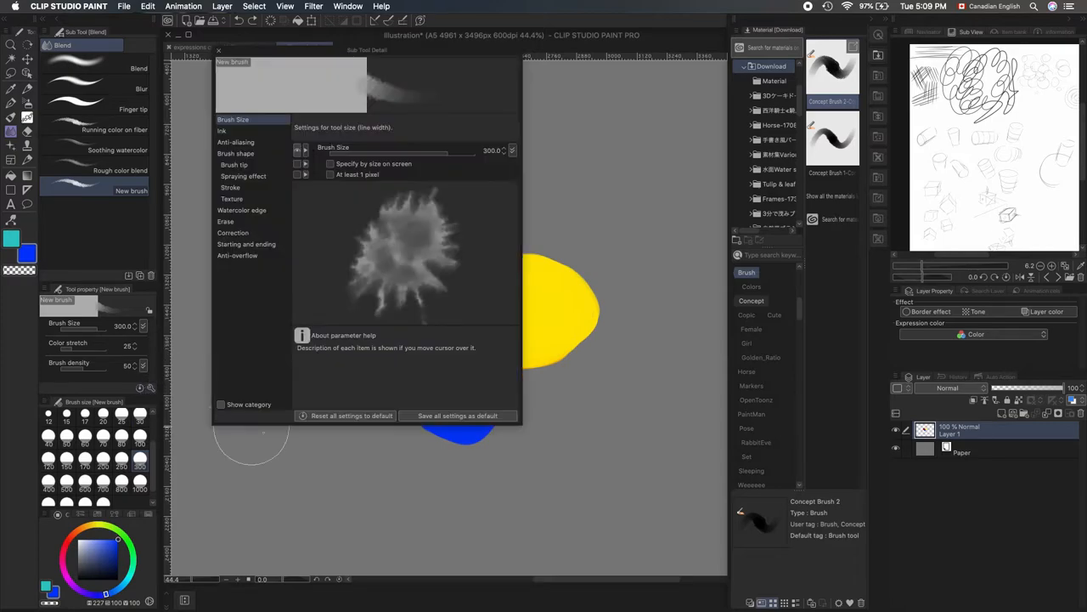
mouse_move(283, 305)
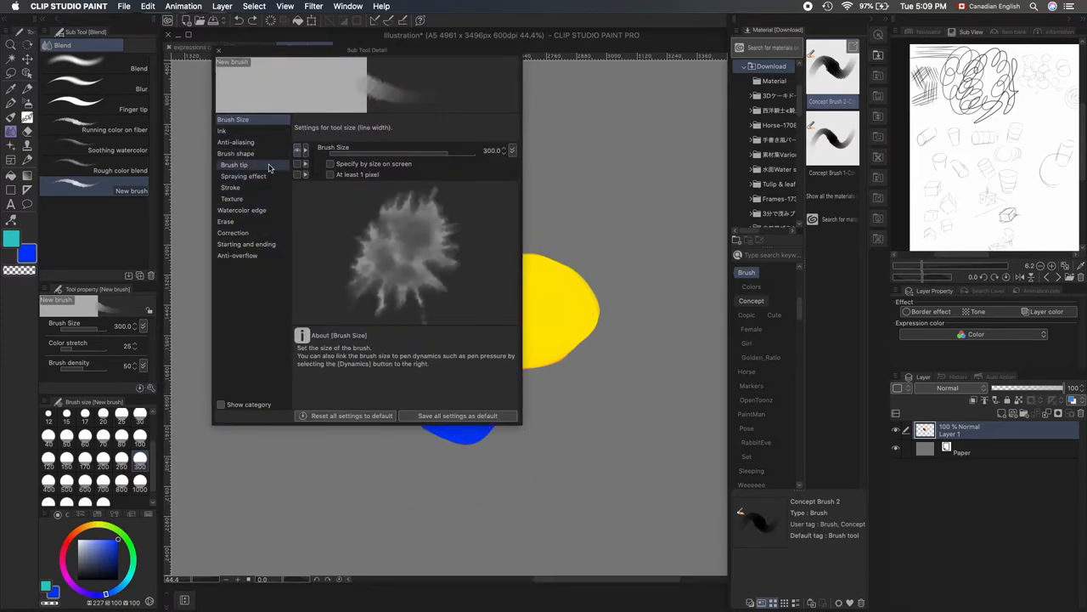
Step: Give New brush a material tip, smudge the blob overlap, and view its ink mixing settings
click(235, 164)
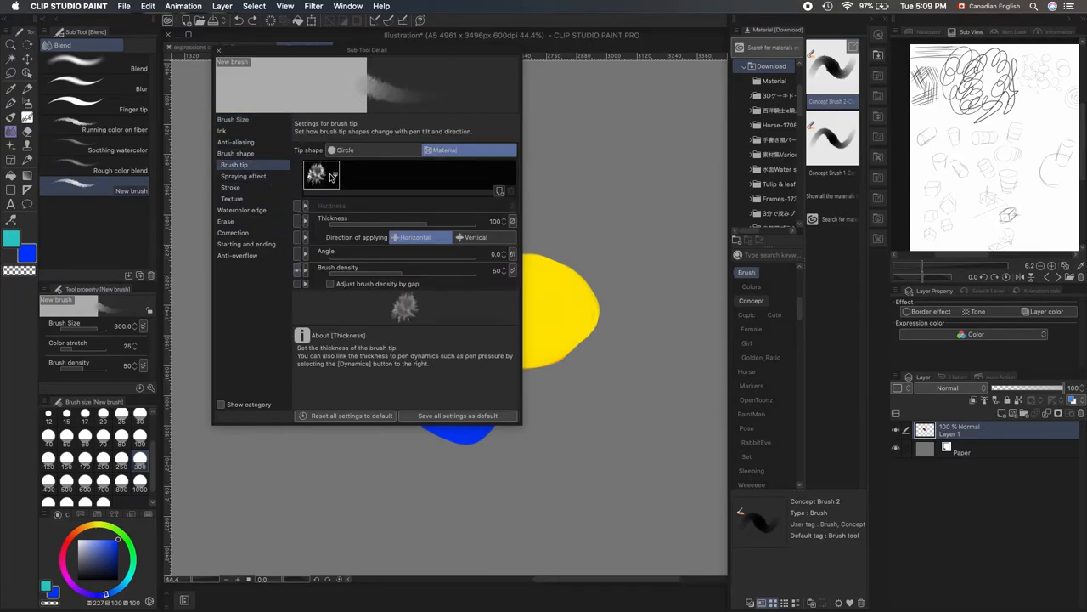
click(320, 175)
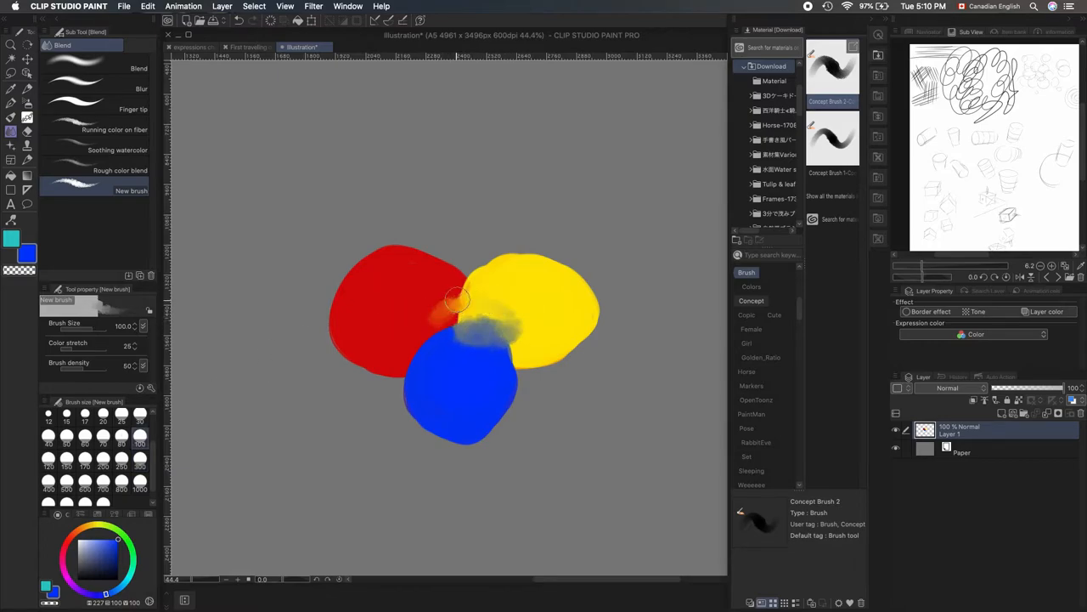
drag(457, 299, 512, 354)
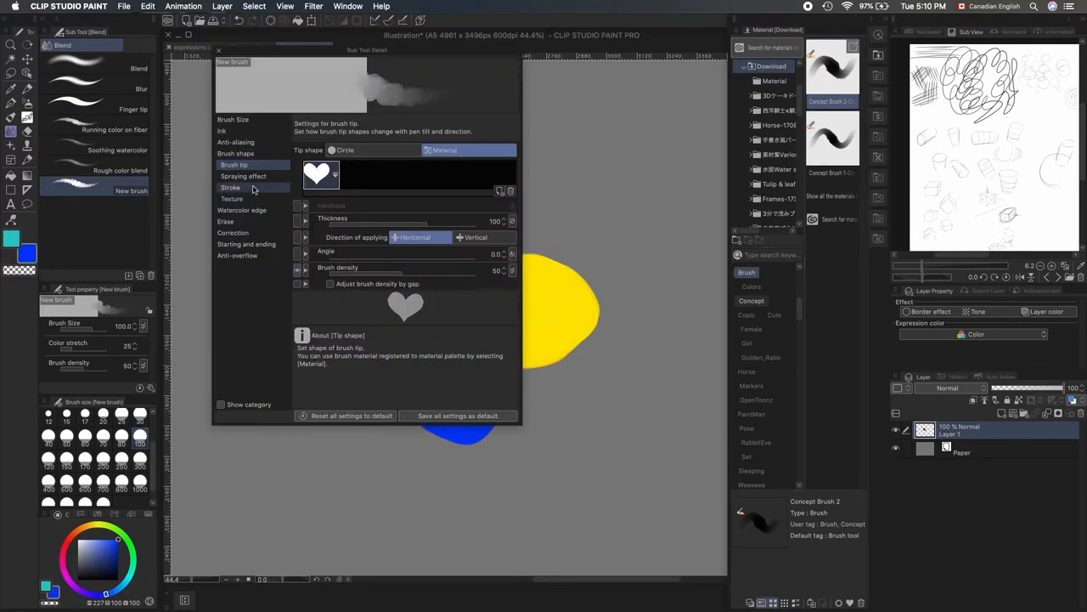
click(222, 130)
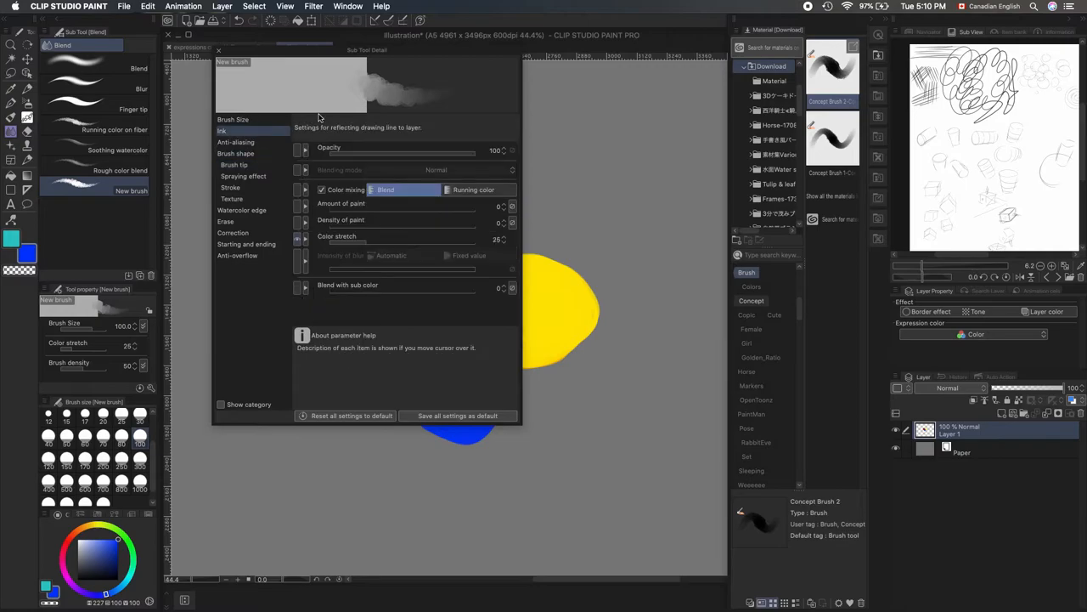
mouse_move(301, 297)
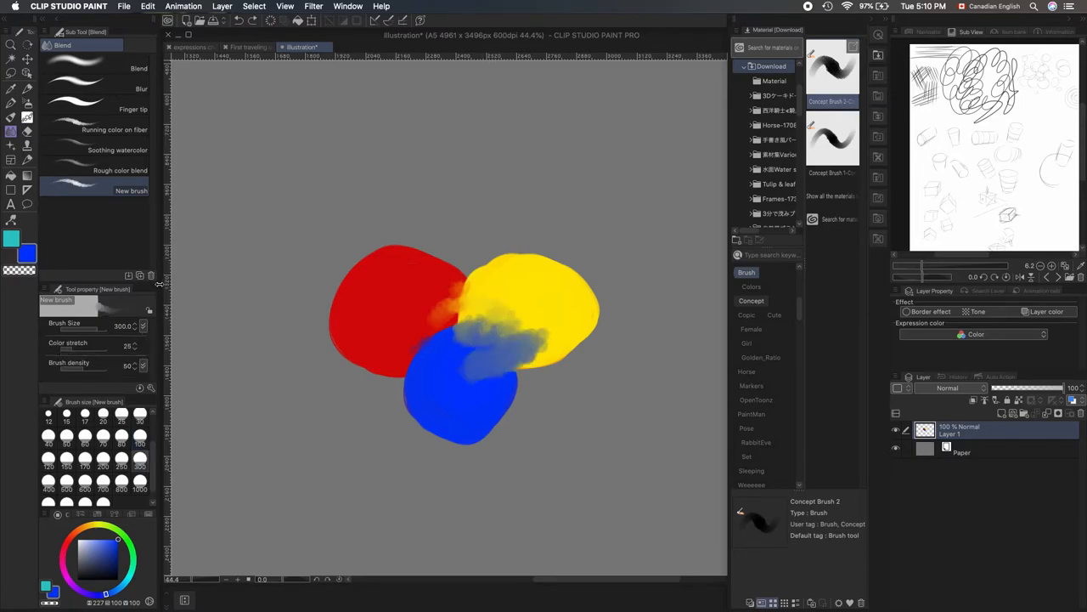
mouse_move(157, 276)
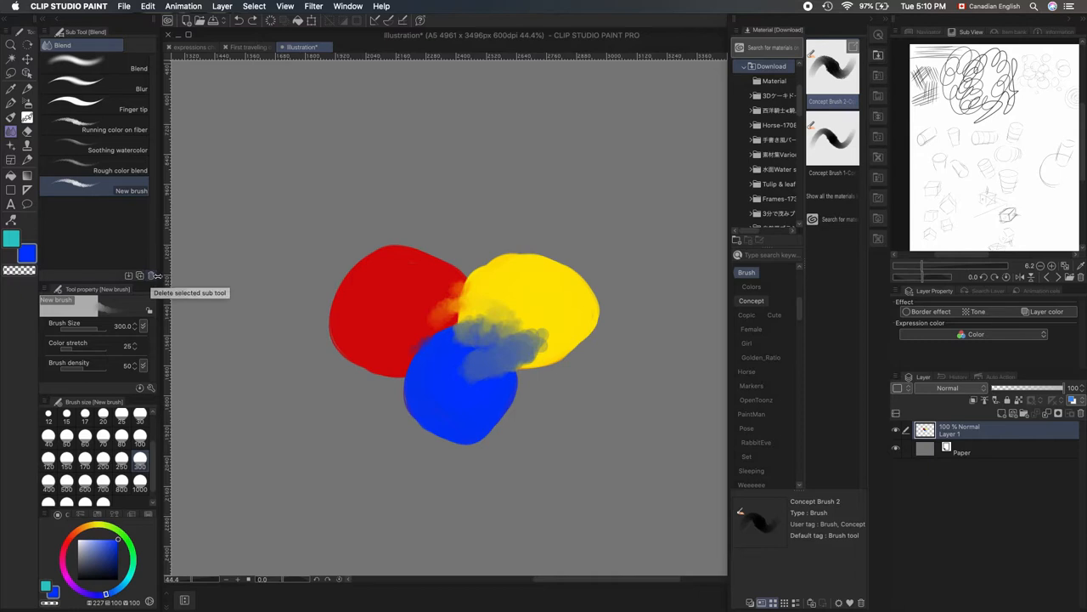
Step: Delete the New brush sub tool and confirm the deletion
click(156, 276)
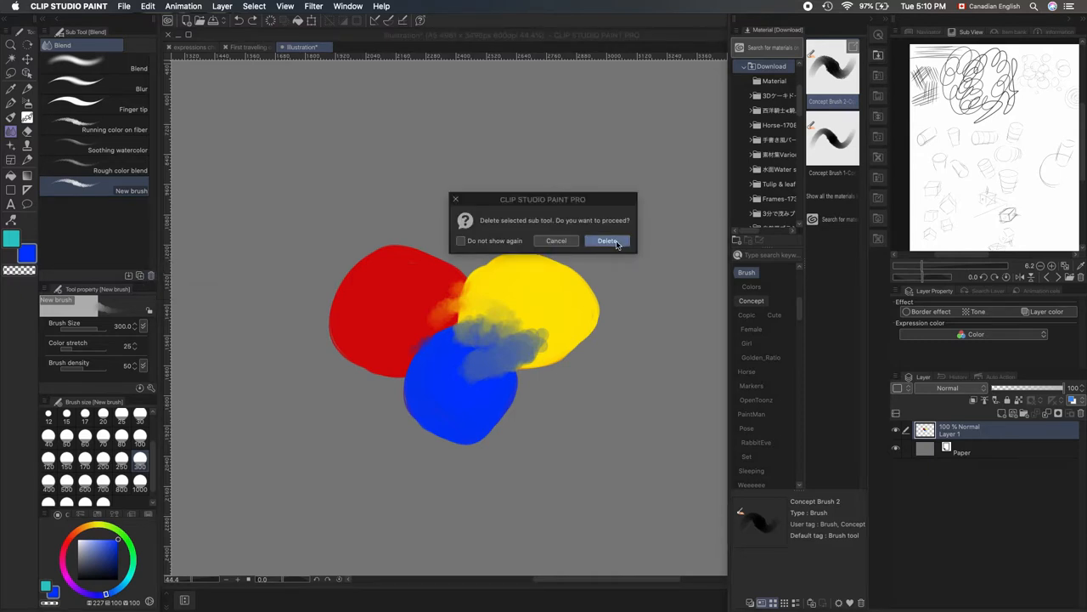
click(607, 240)
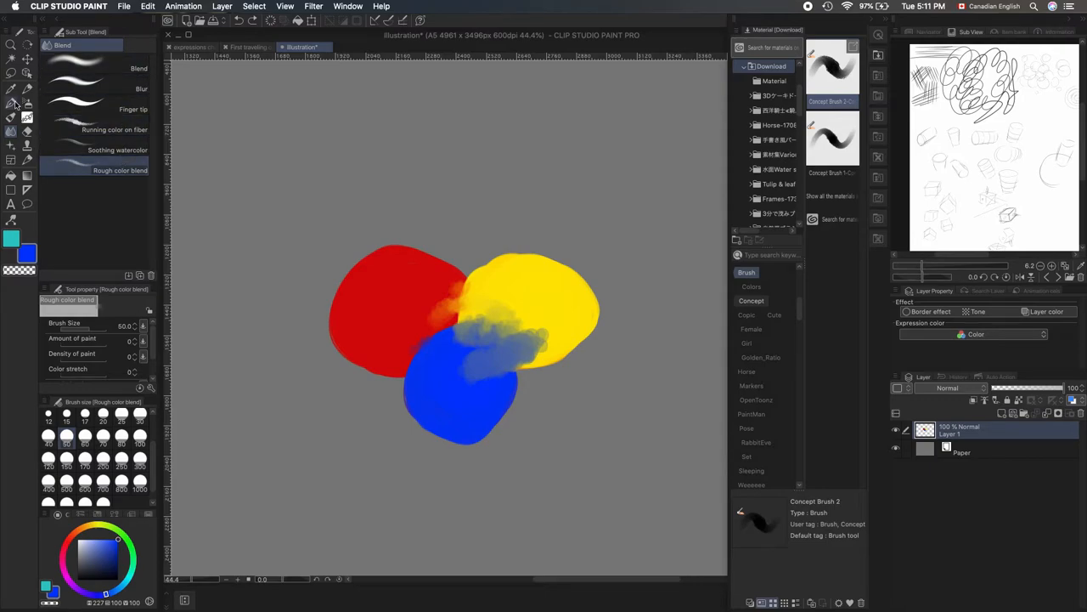
Step: With the FLAT OIL!! brush, drag strokes mixing yellow into blue and blue toward red
click(12, 100)
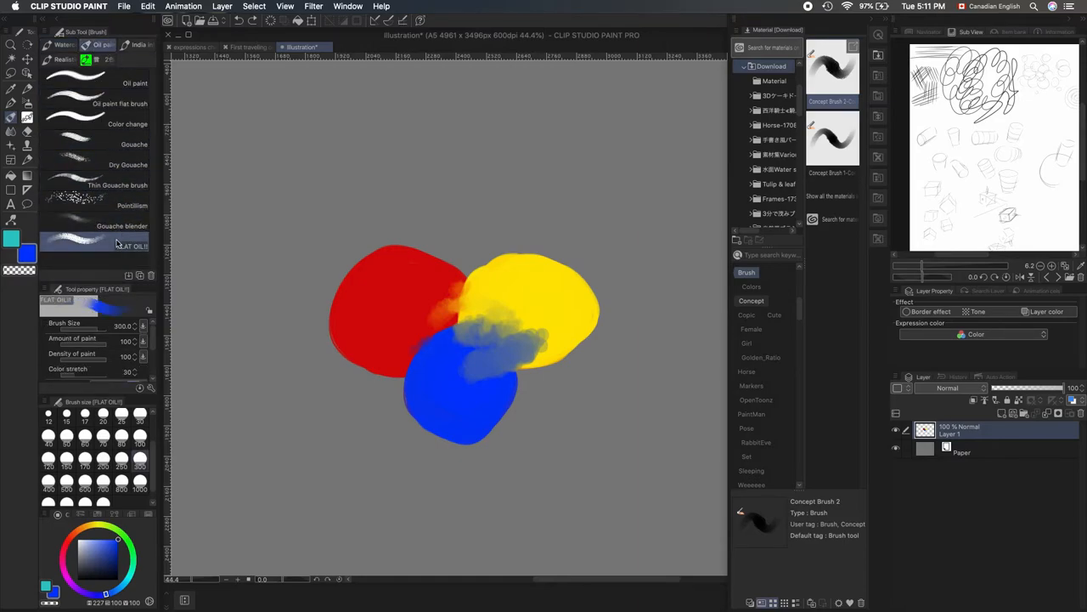
mouse_move(134, 83)
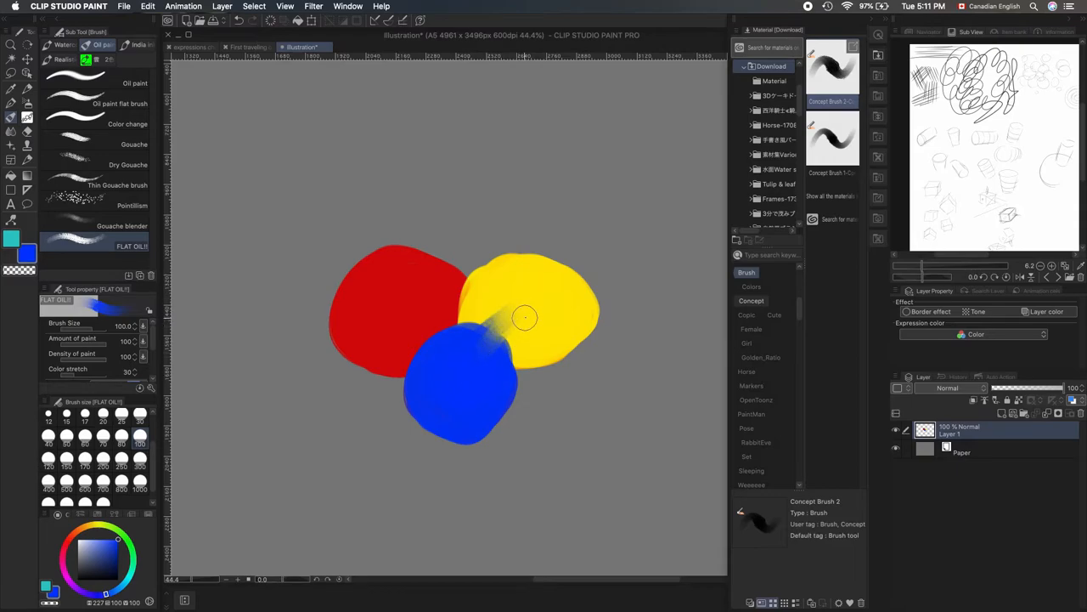
drag(524, 317, 449, 384)
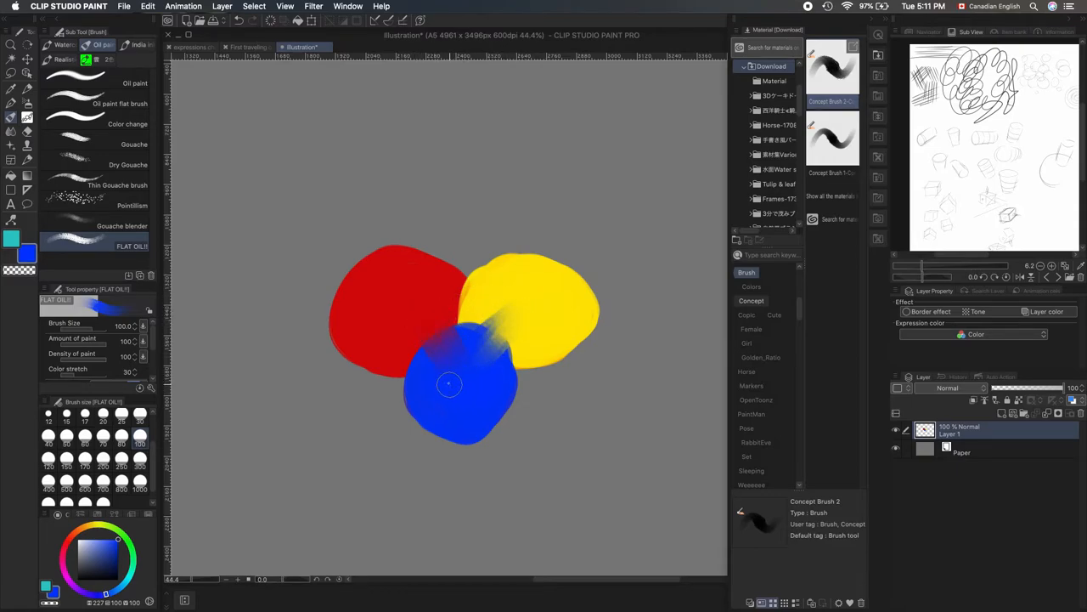
drag(448, 384, 498, 310)
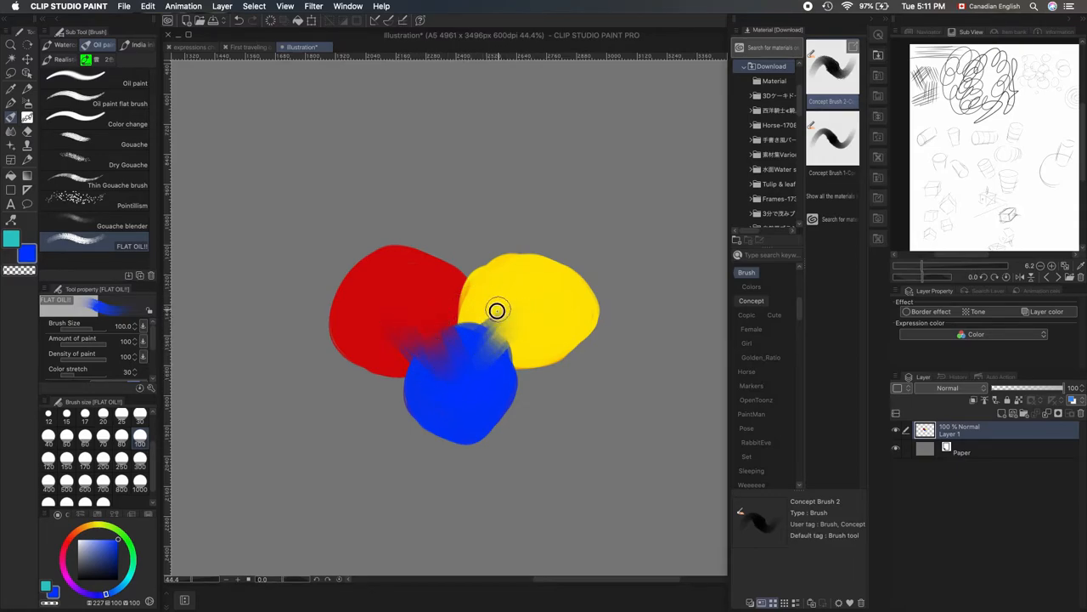
drag(498, 310, 346, 443)
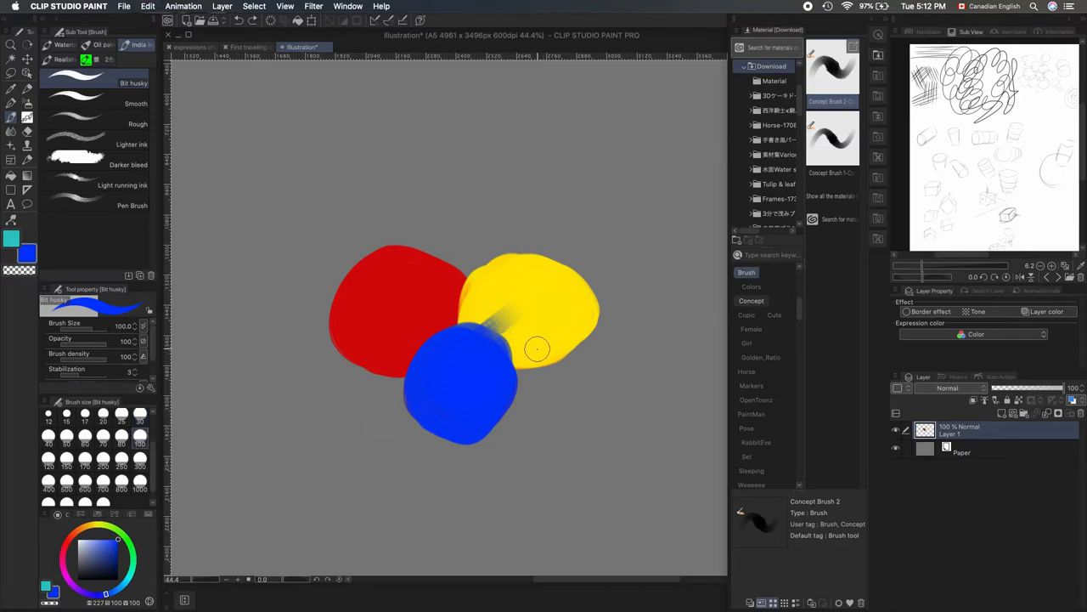
Step: Enable Color mixing for Bit husky and paint blue streaks into the yellow and red blobs
drag(537, 348, 497, 322)
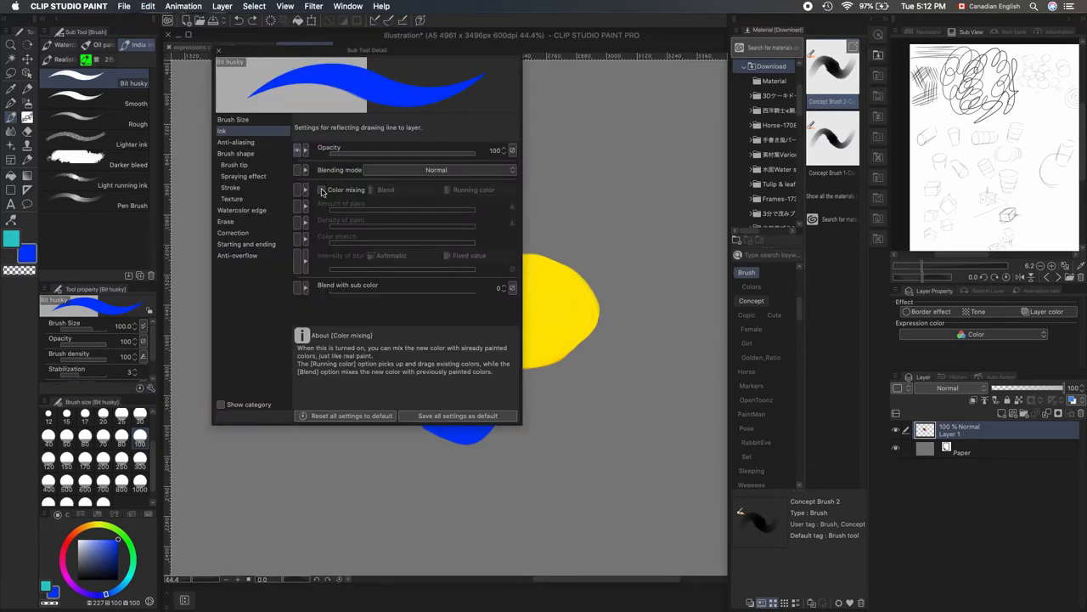
click(321, 189)
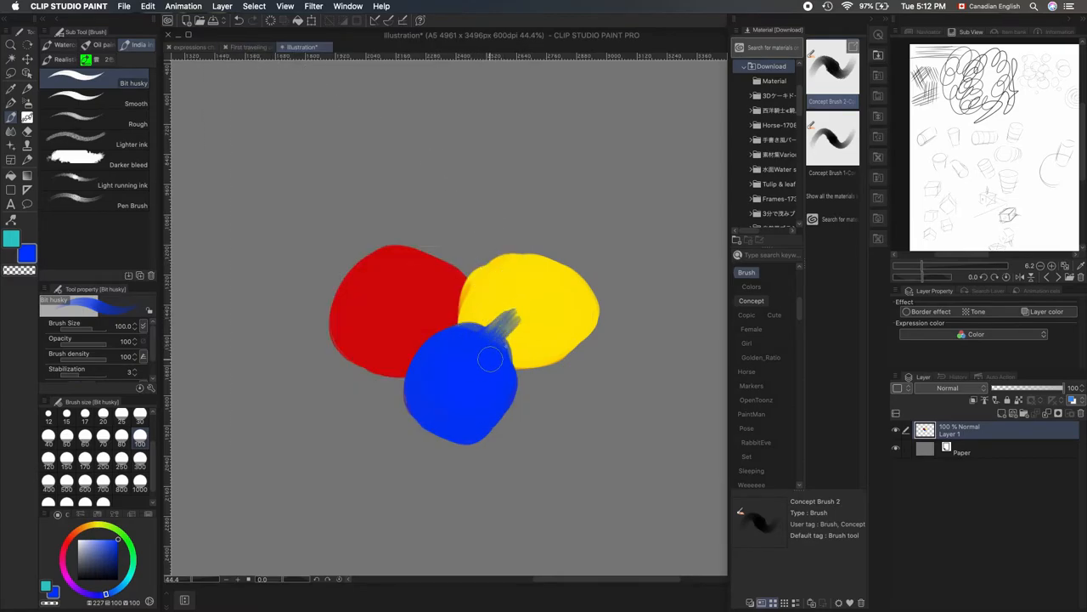
drag(490, 359, 470, 366)
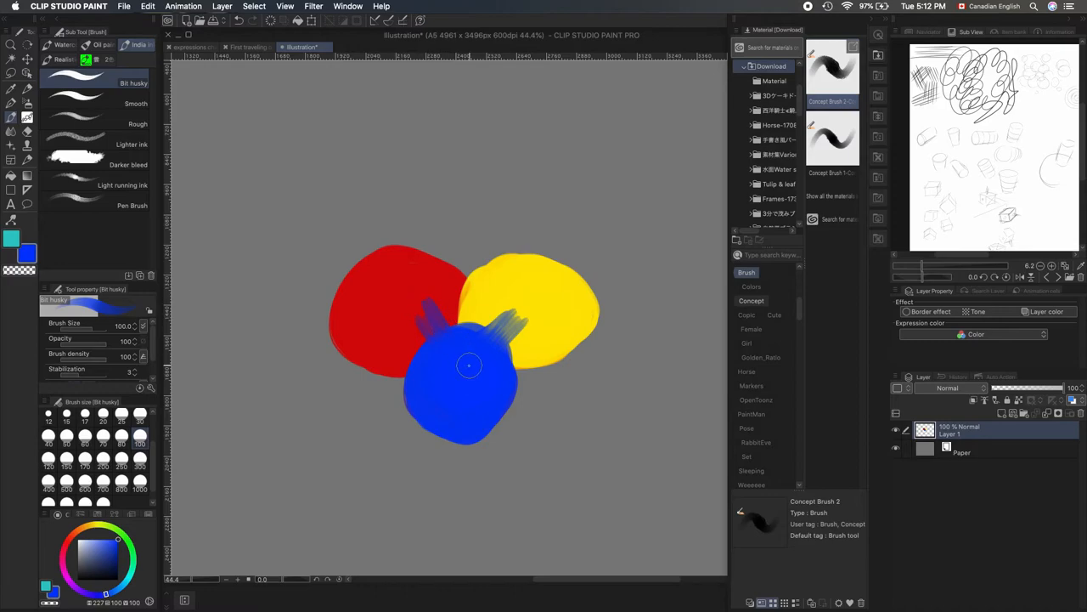
drag(470, 366, 521, 334)
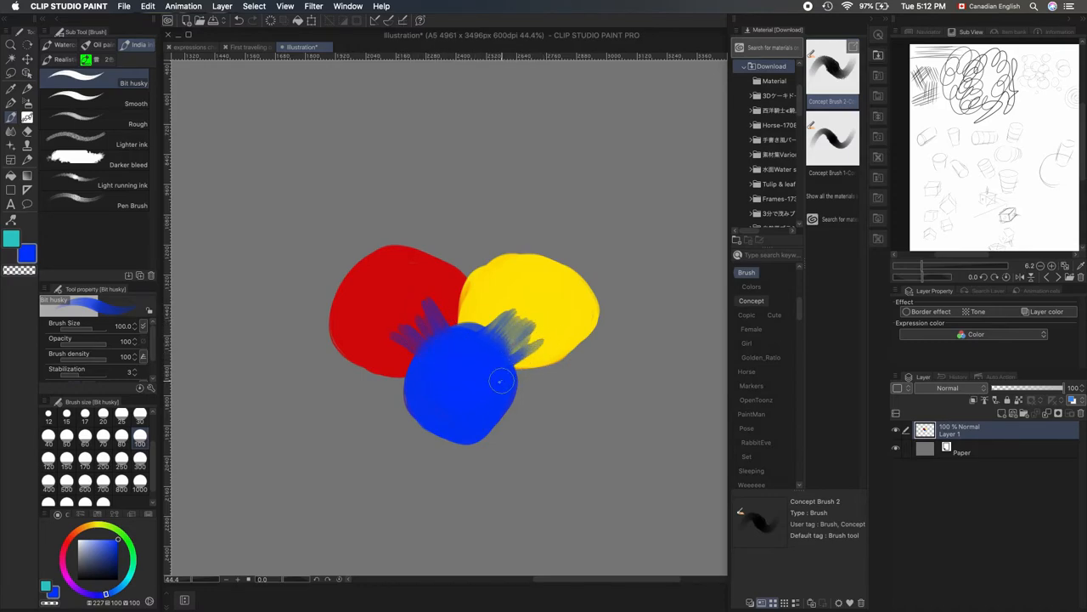
drag(501, 381, 535, 437)
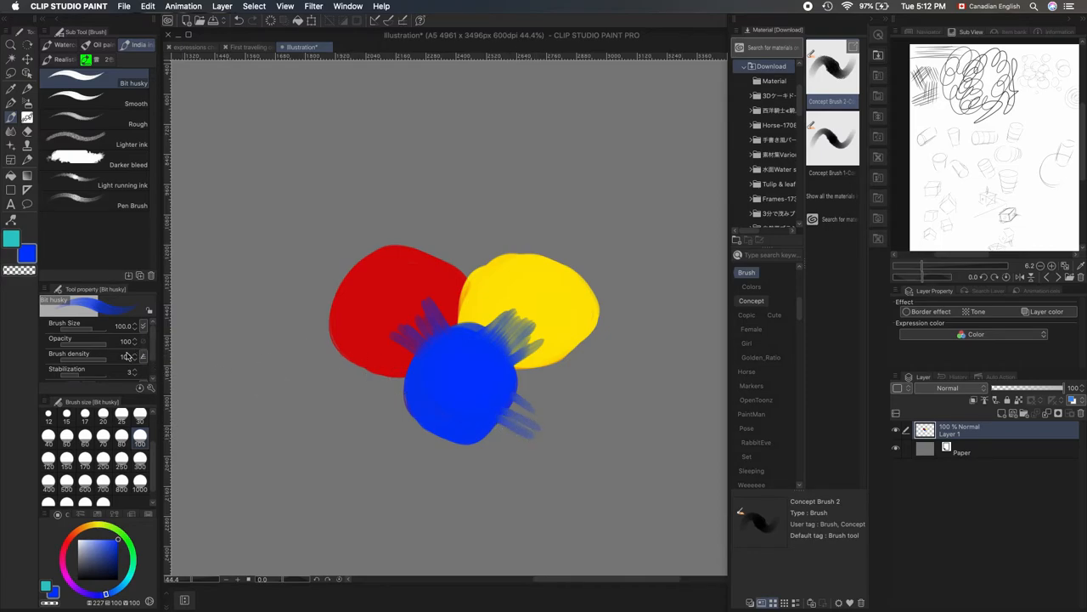
click(525, 302)
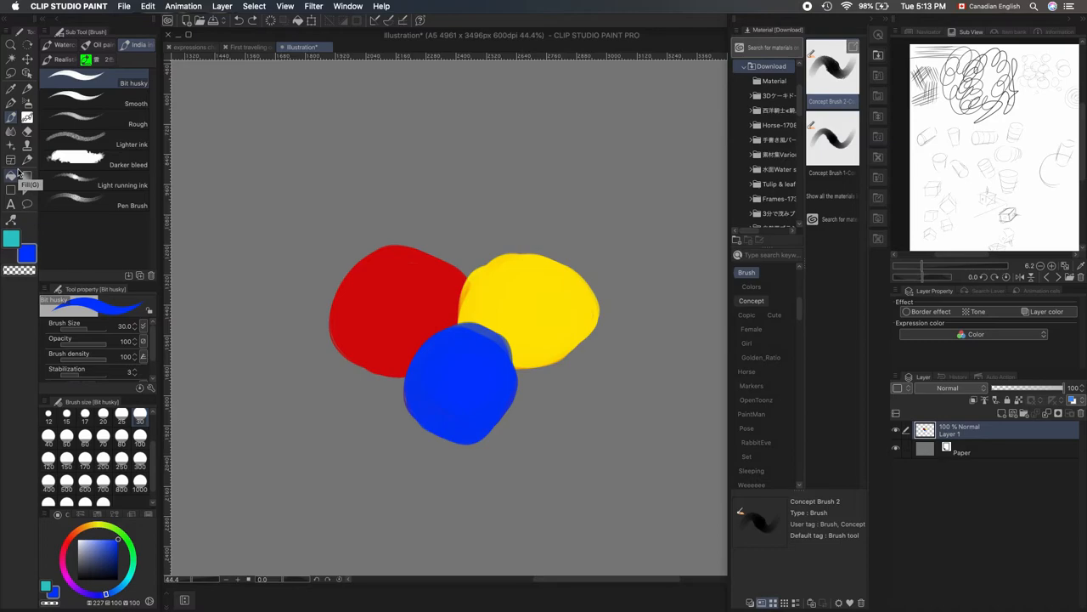
Step: Switch from the watercolour brush set to the freehand Lasso selection tool
click(63, 44)
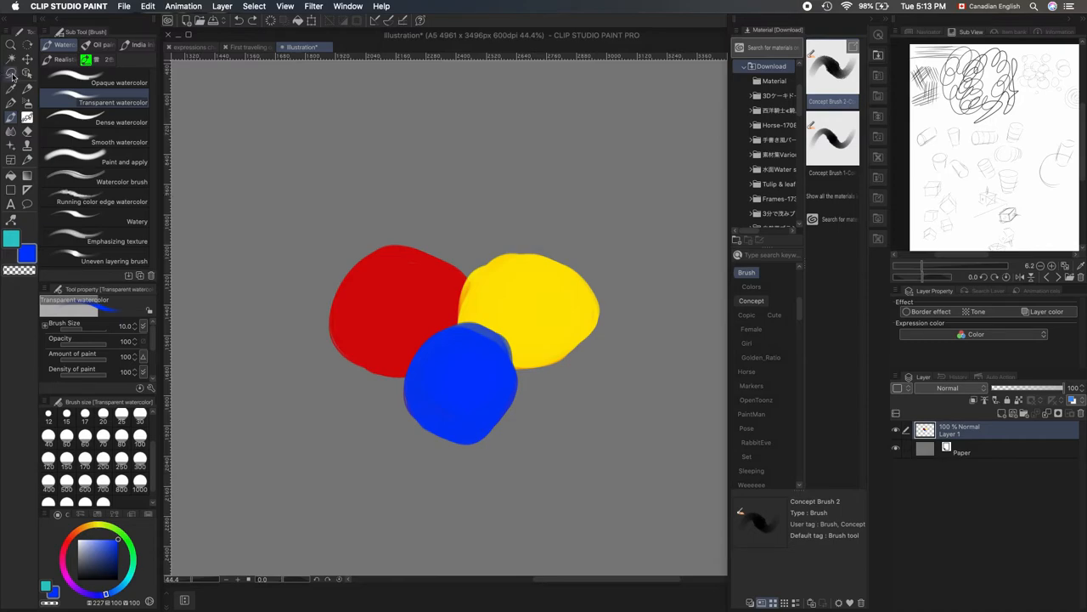
click(12, 73)
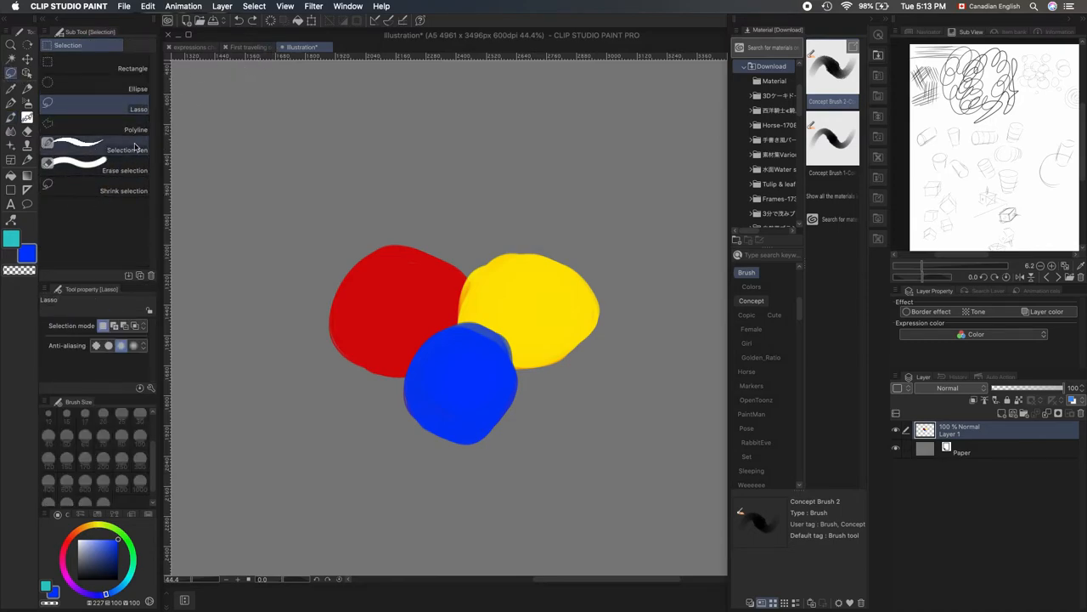
click(128, 151)
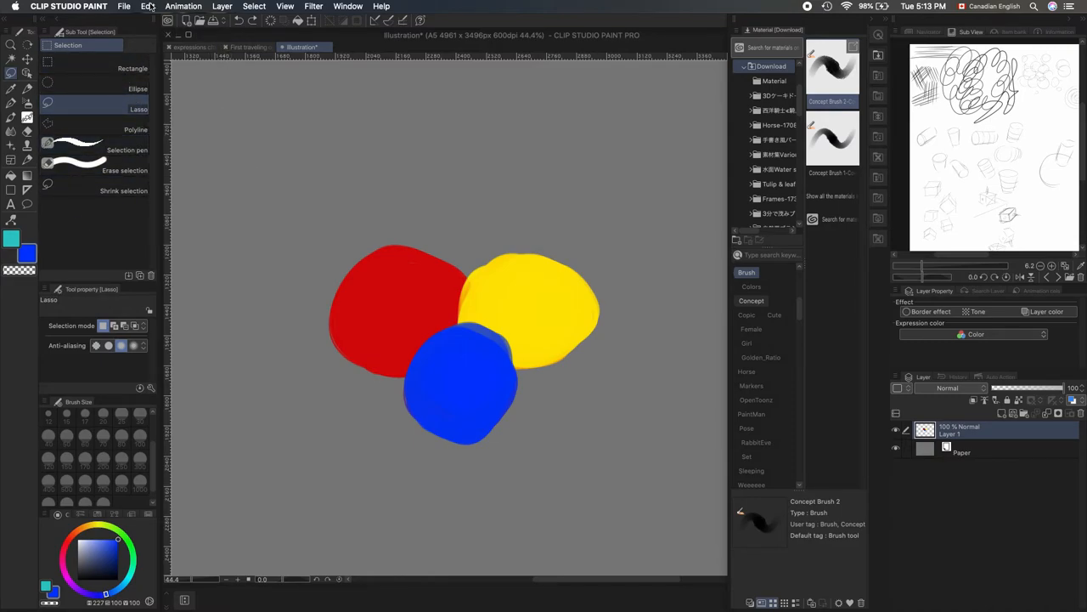
Step: Turn on Quick Mask from the Select menu, then reopen the Select menu
click(147, 6)
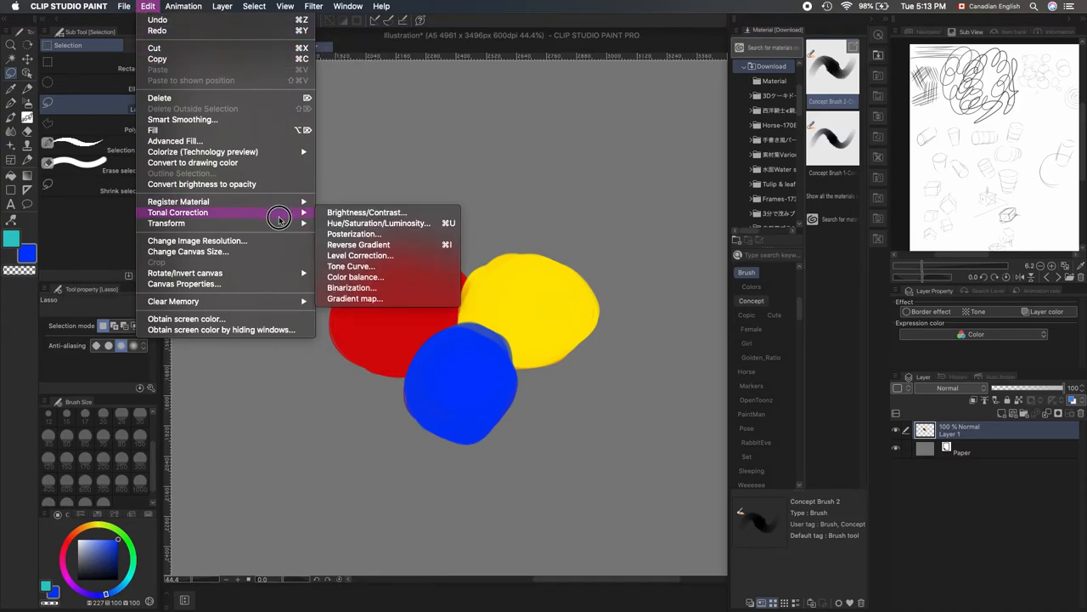
click(254, 6)
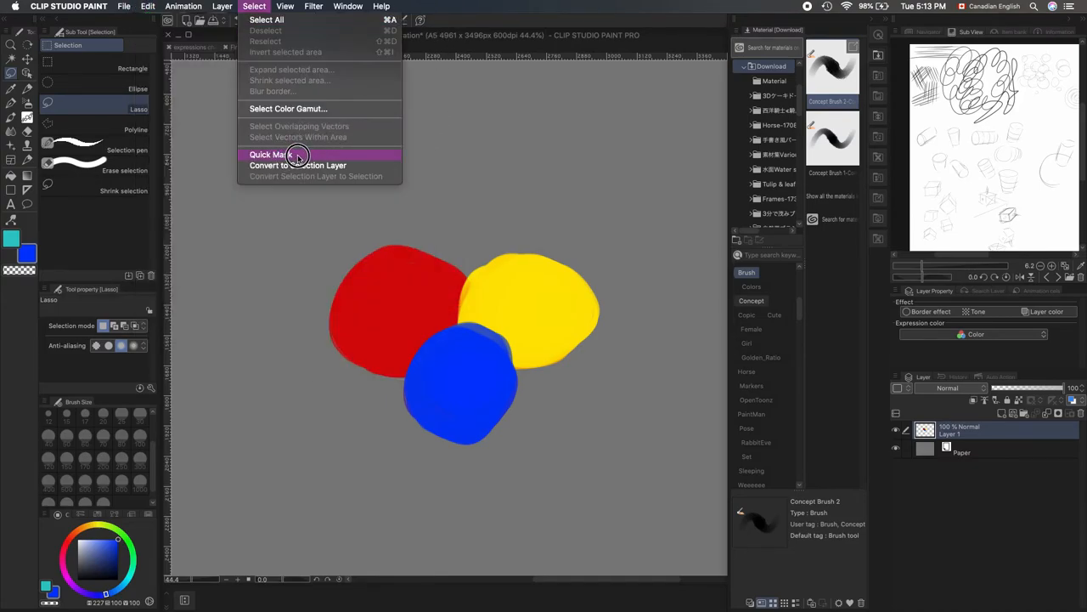
click(270, 154)
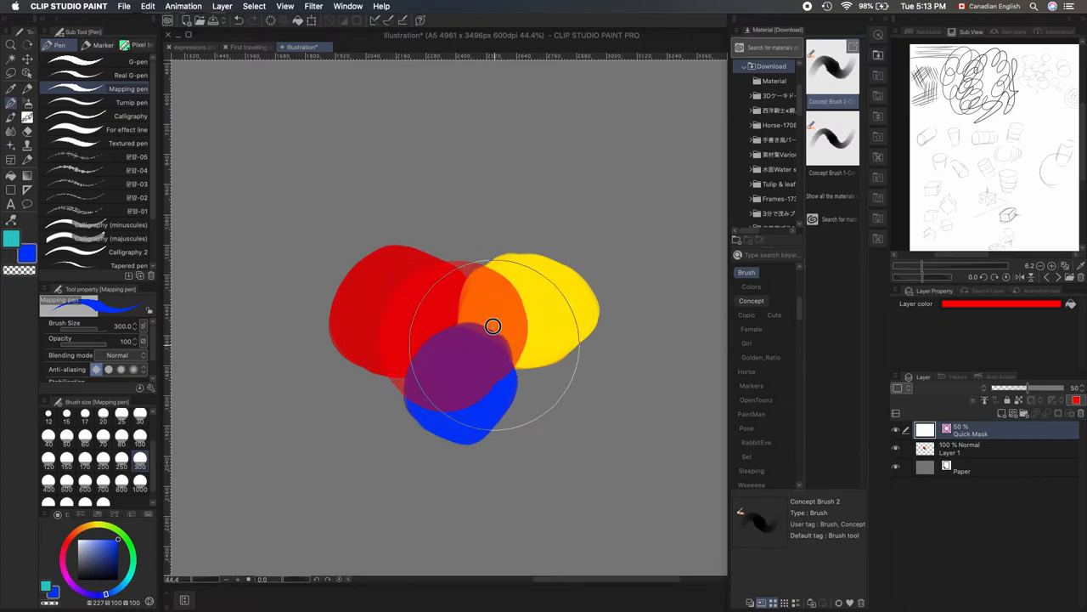
click(254, 6)
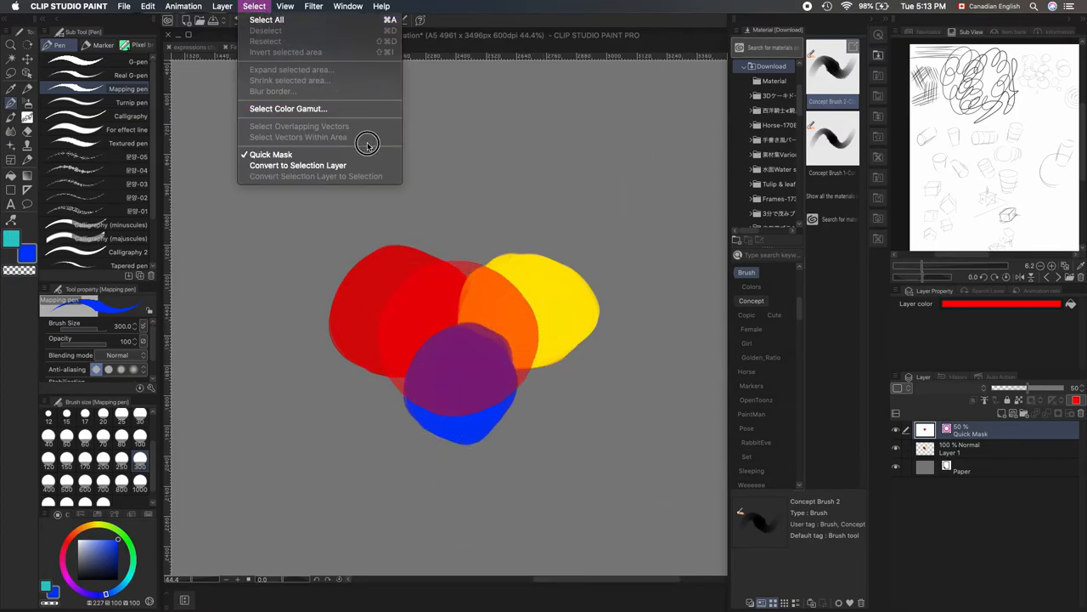